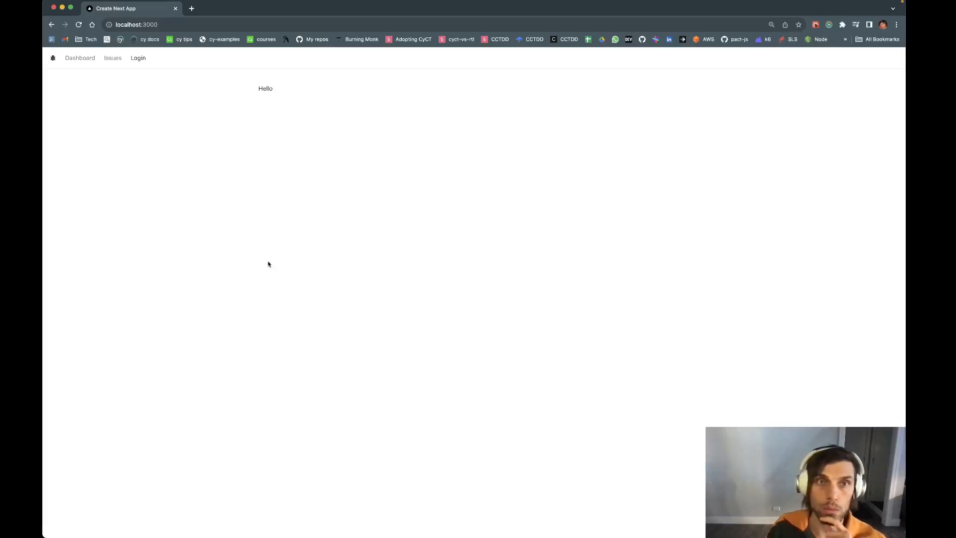
pyautogui.moveTo(262, 135)
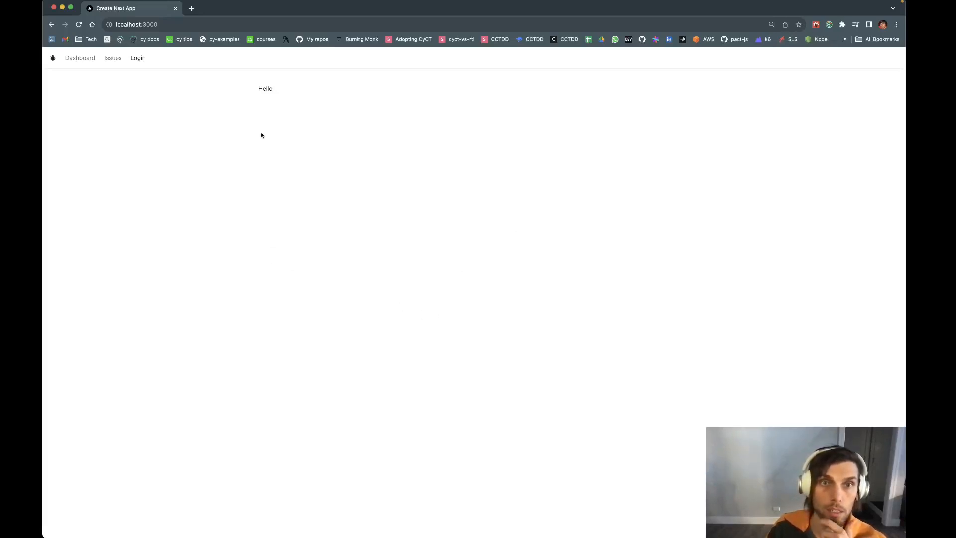
pyautogui.moveTo(240, 269)
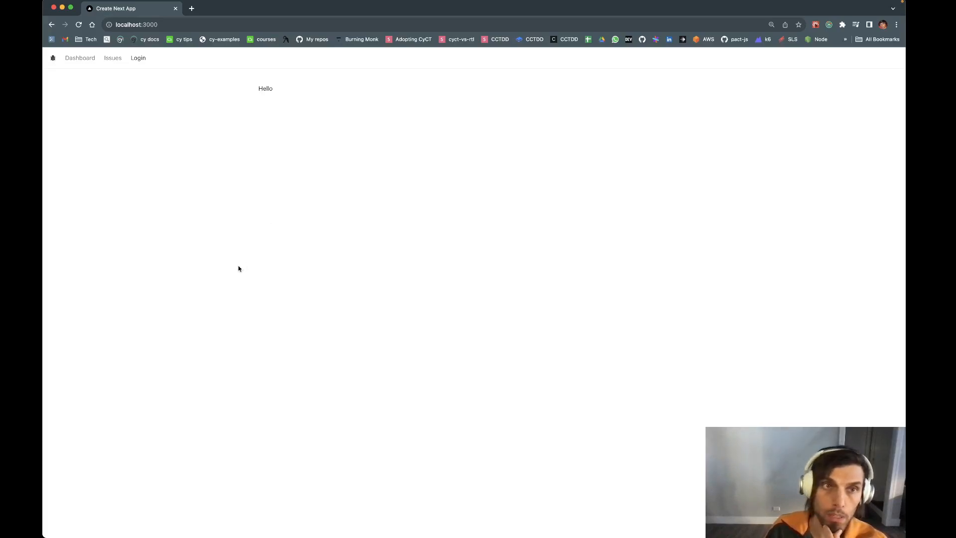
pyautogui.moveTo(155, 85)
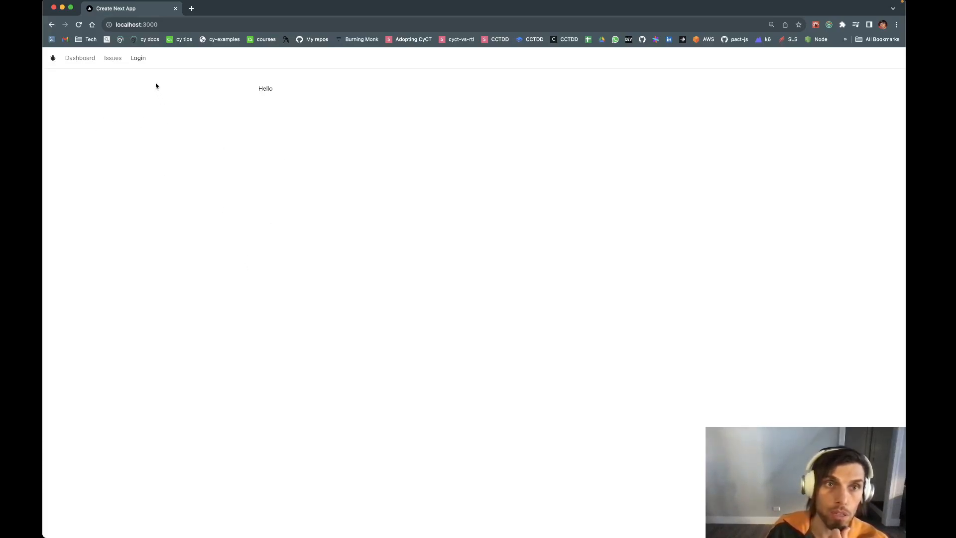
pyautogui.moveTo(144, 64)
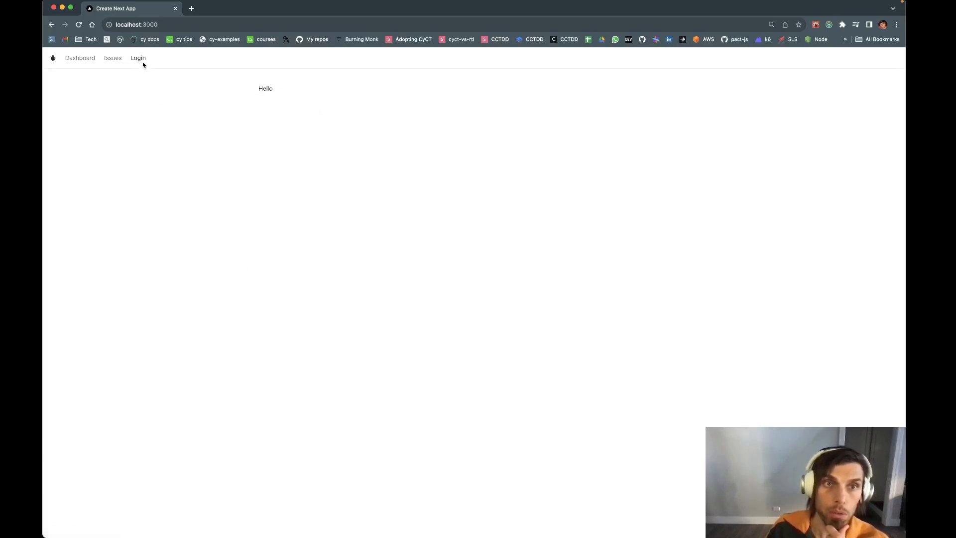
# Step: Log in to the local issue tracker with a Google account, then log out
pyautogui.click(138, 58)
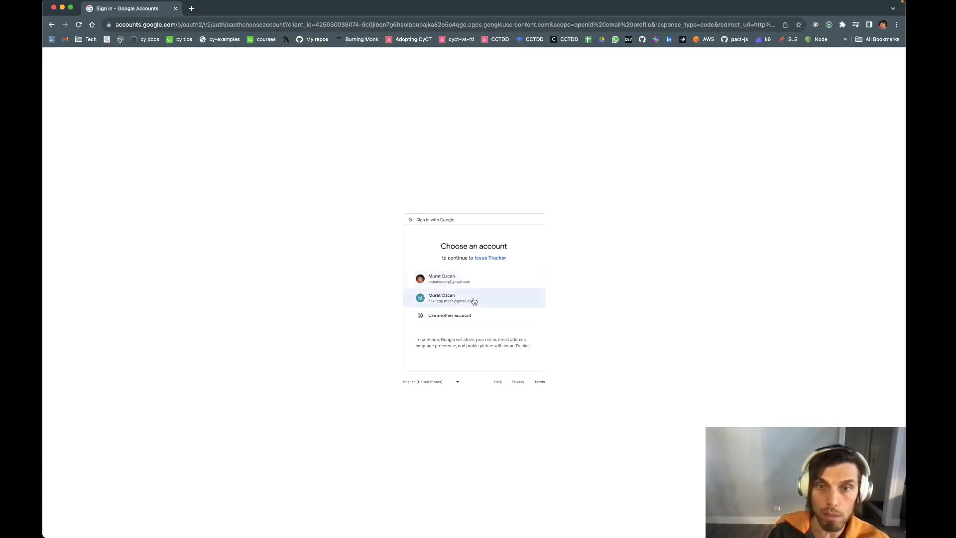
pyautogui.click(474, 298)
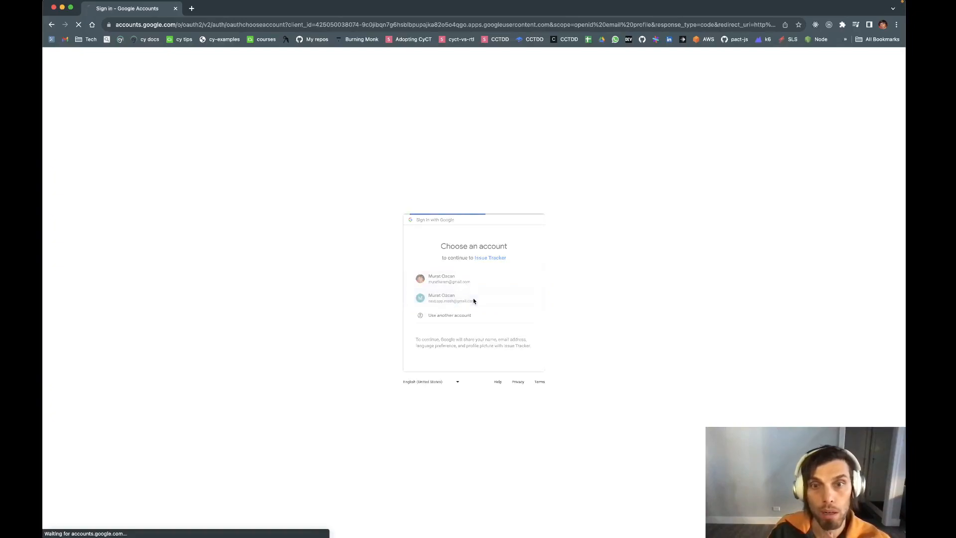
pyautogui.click(464, 298)
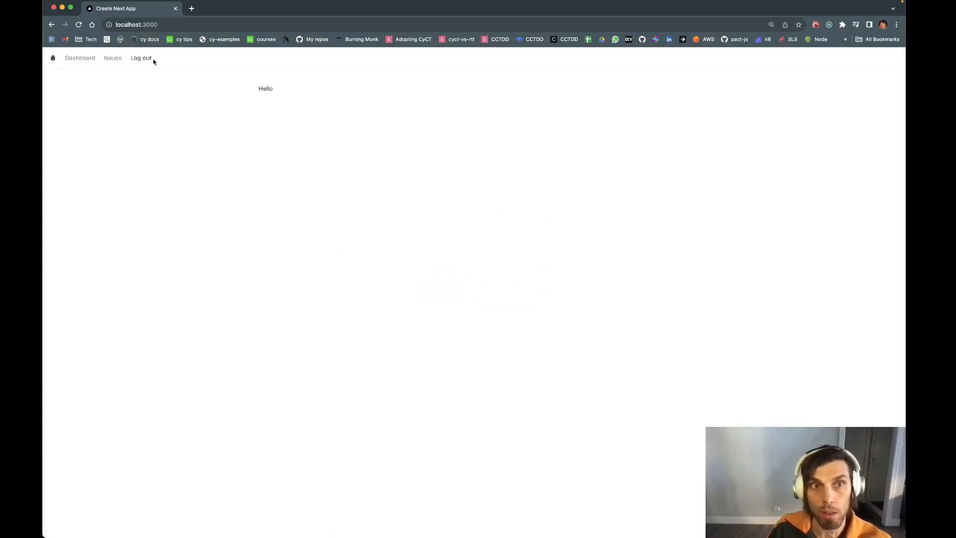
pyautogui.moveTo(141, 62)
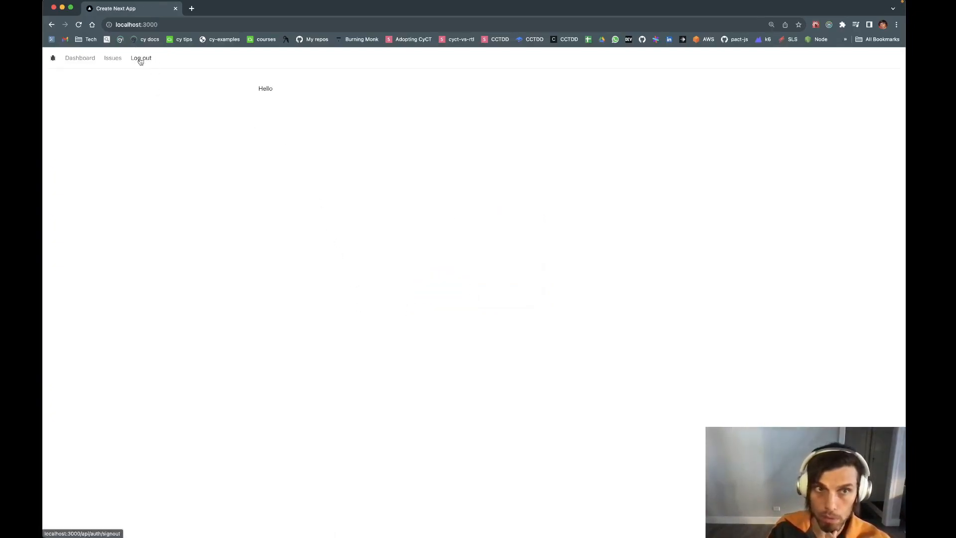
pyautogui.click(141, 58)
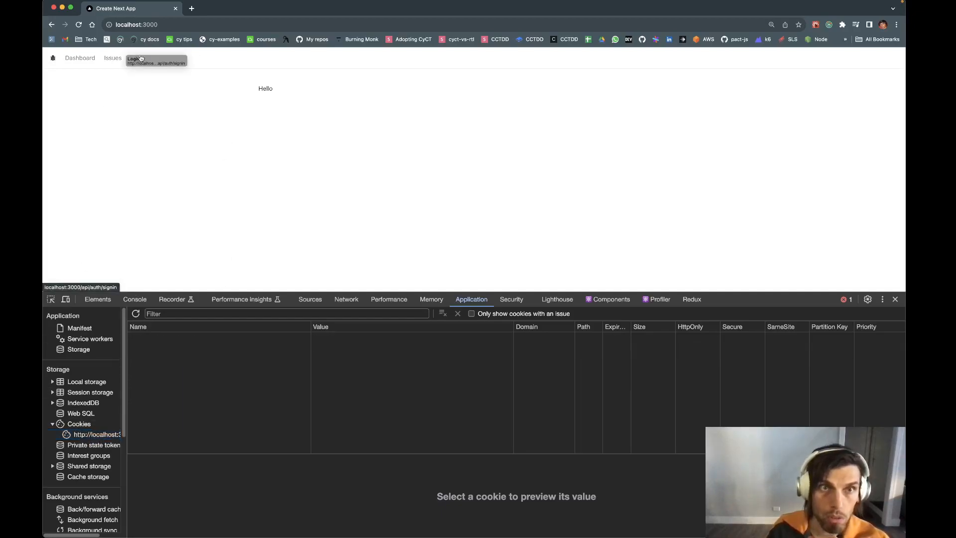
# Step: Log in via Sign in with Google and an account, then log out and confirm Sign out
pyautogui.click(133, 58)
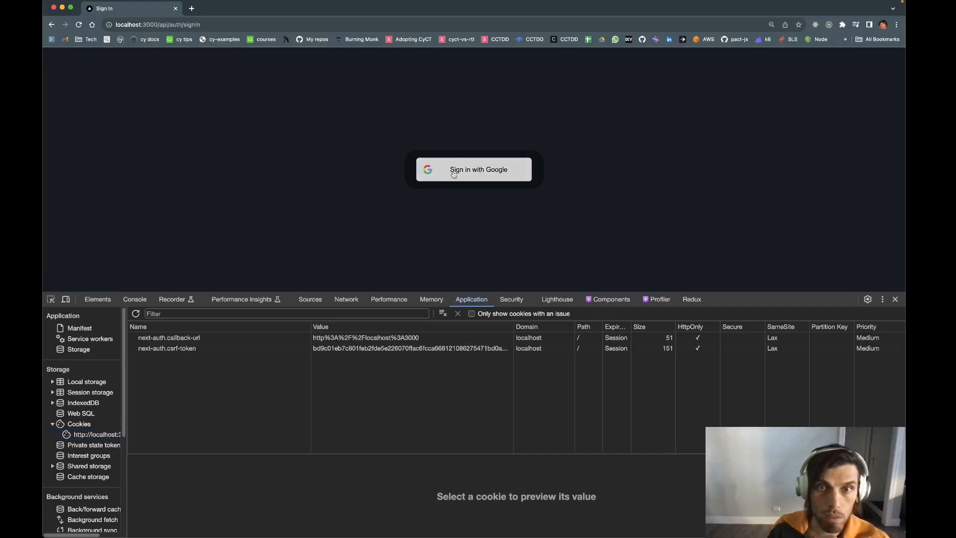
pyautogui.click(473, 170)
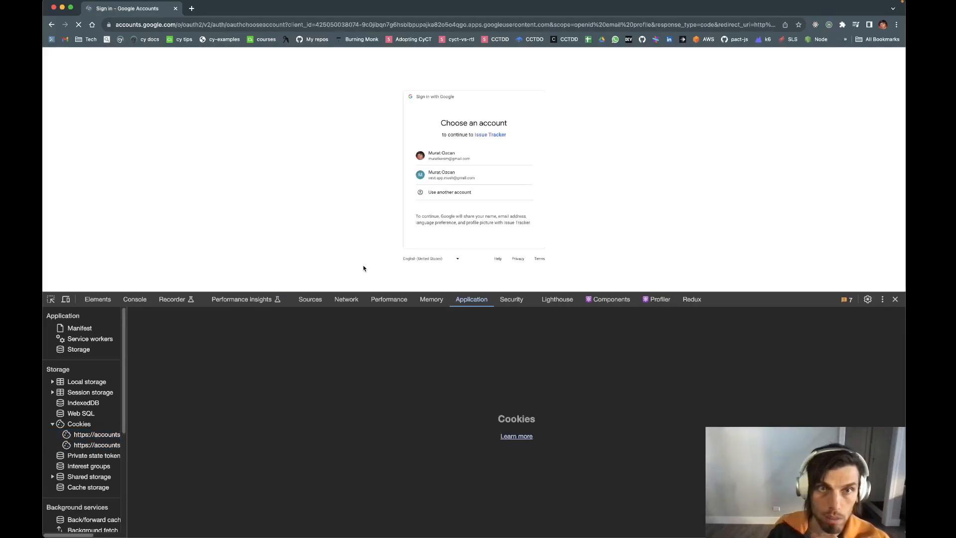
pyautogui.click(474, 174)
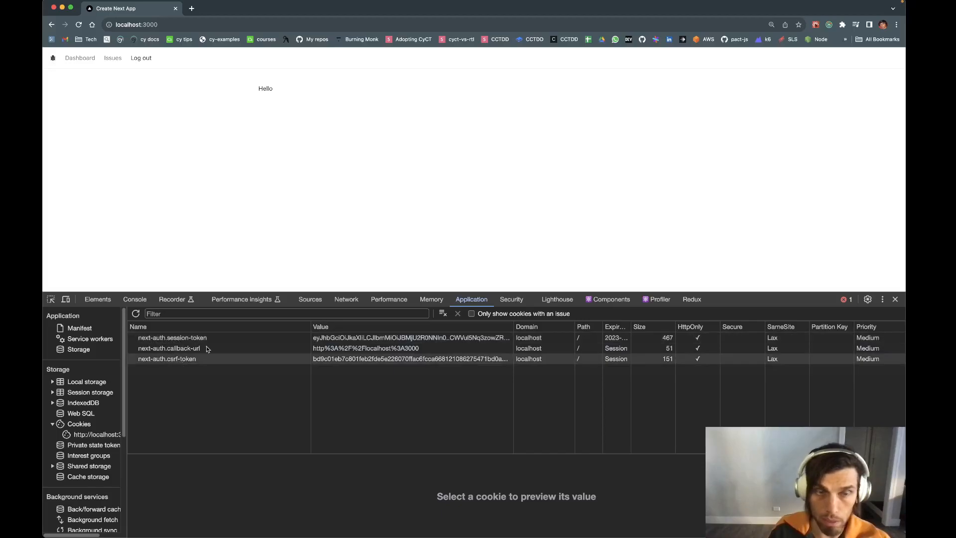
pyautogui.click(141, 58)
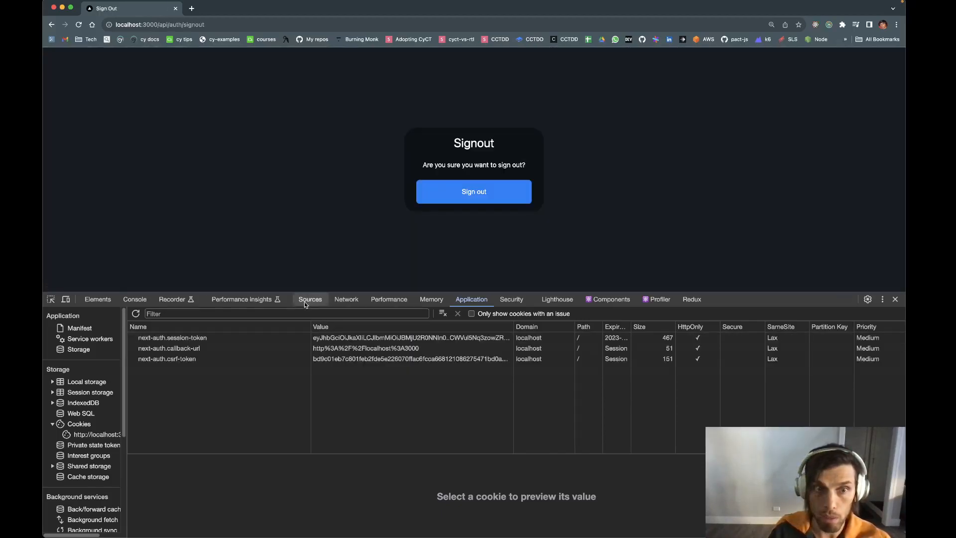
pyautogui.click(474, 191)
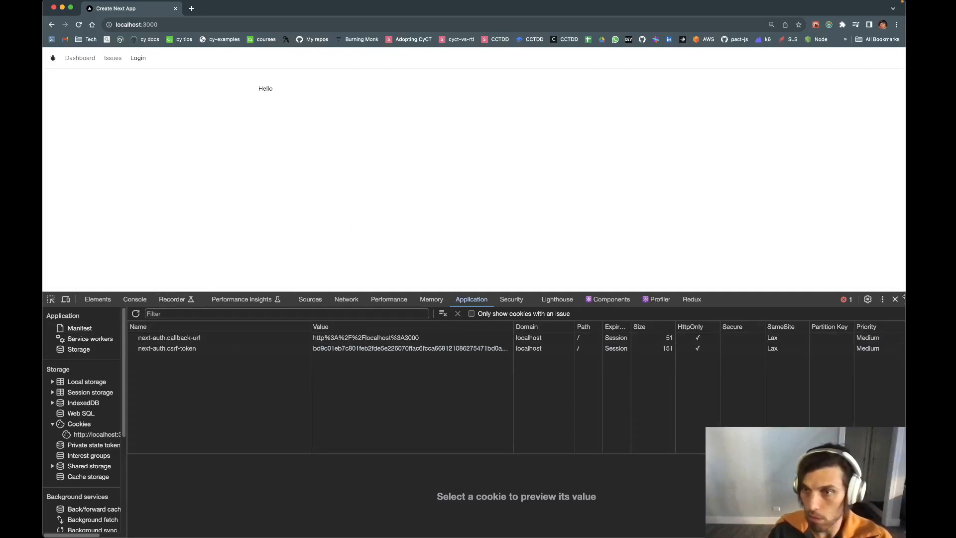
pyautogui.click(895, 299)
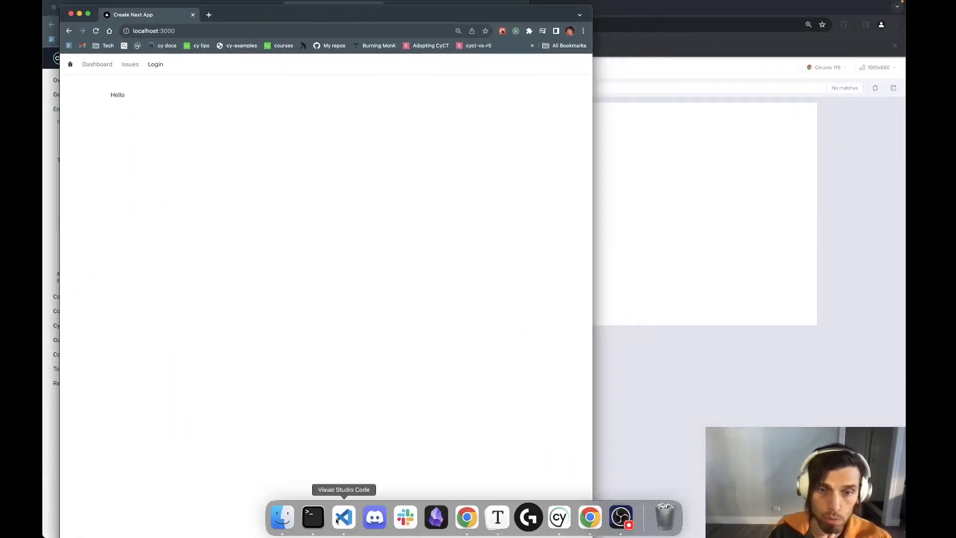
# Step: In VS Code, inspect stubLogin's auth-session.json intercept line and expand cypress > fixtures
pyautogui.click(343, 517)
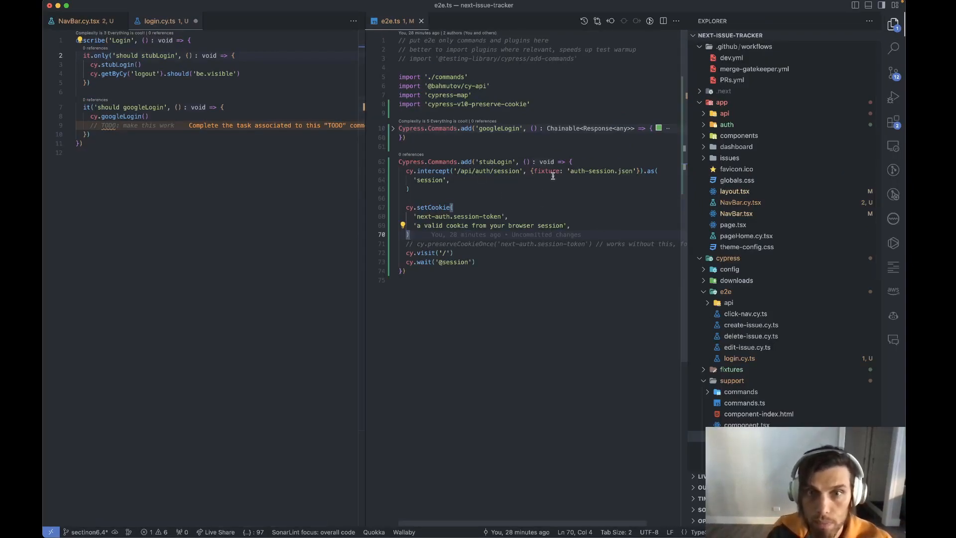
pyautogui.click(518, 171)
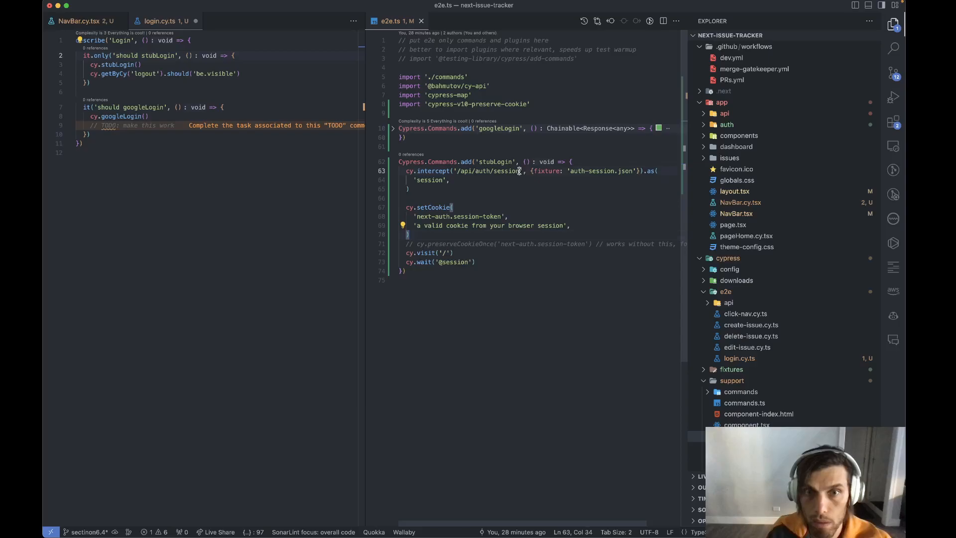
pyautogui.doubleClick(488, 171)
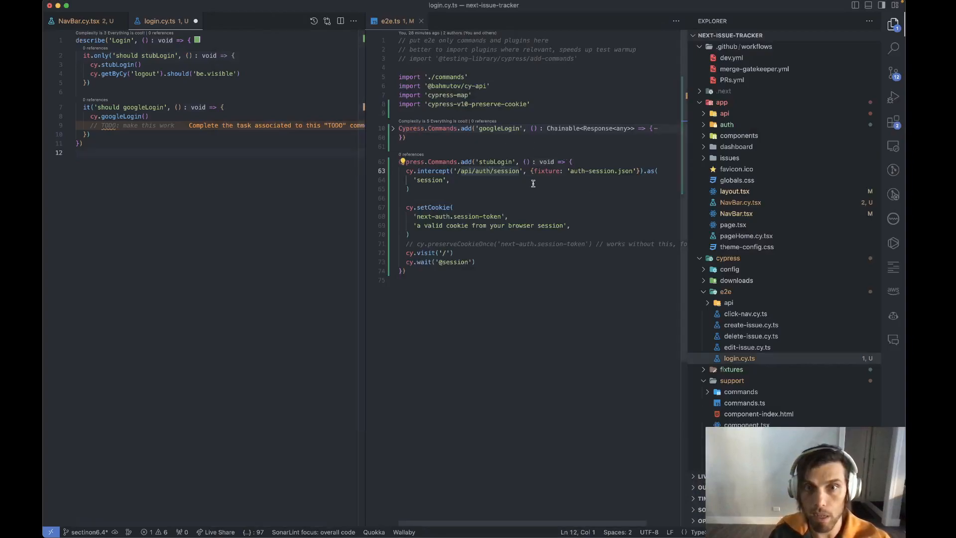
pyautogui.doubleClick(589, 171)
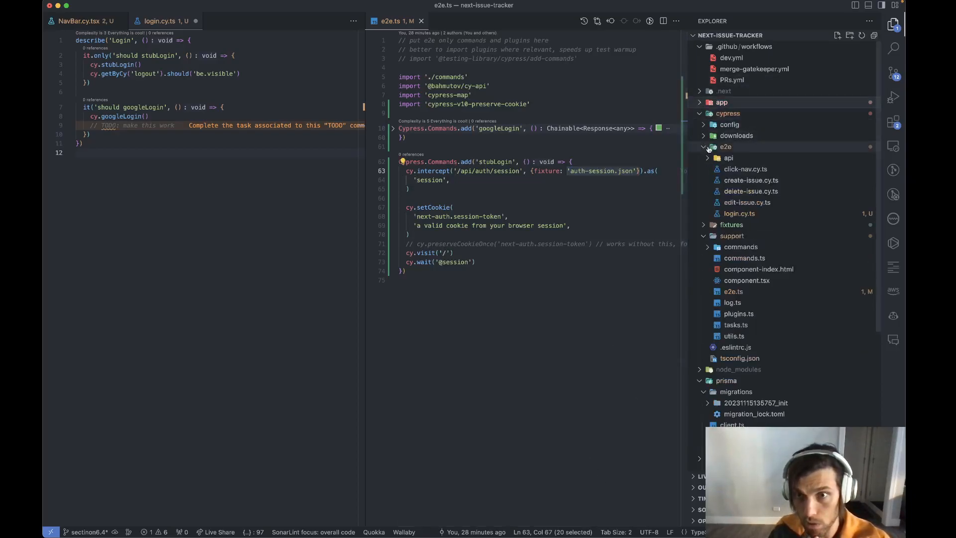
pyautogui.click(731, 225)
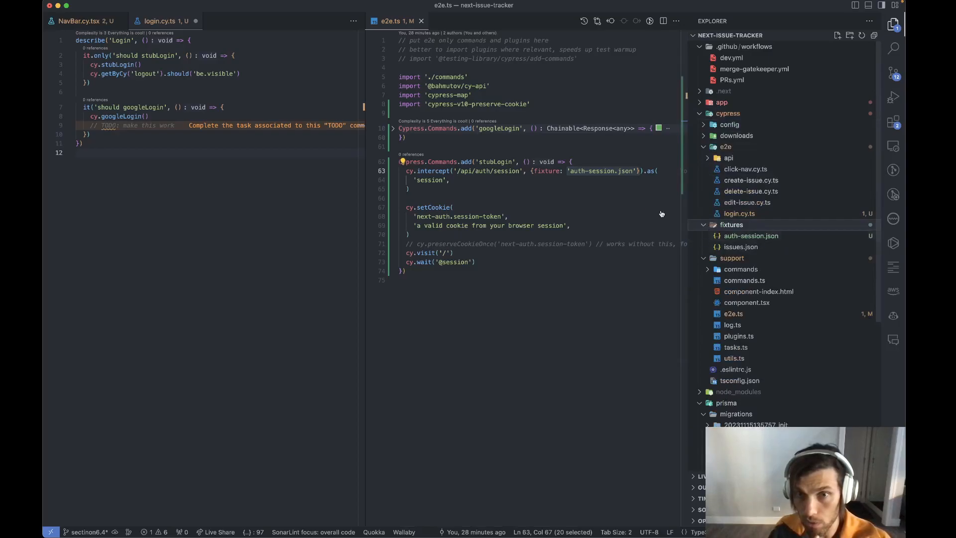
# Step: Open auth-session.json, highlight its year 3000 expiry, then return to e2e.ts
pyautogui.click(751, 235)
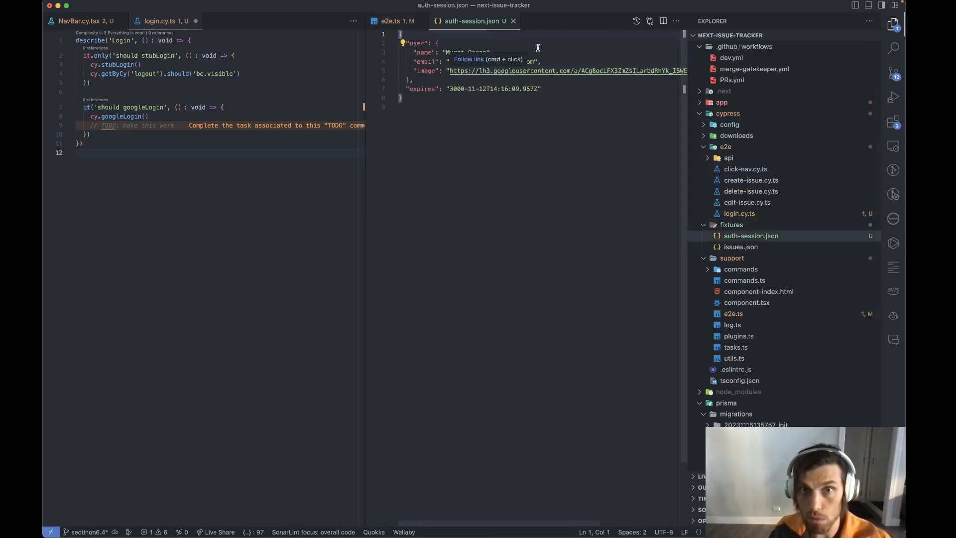
pyautogui.doubleClick(505, 61)
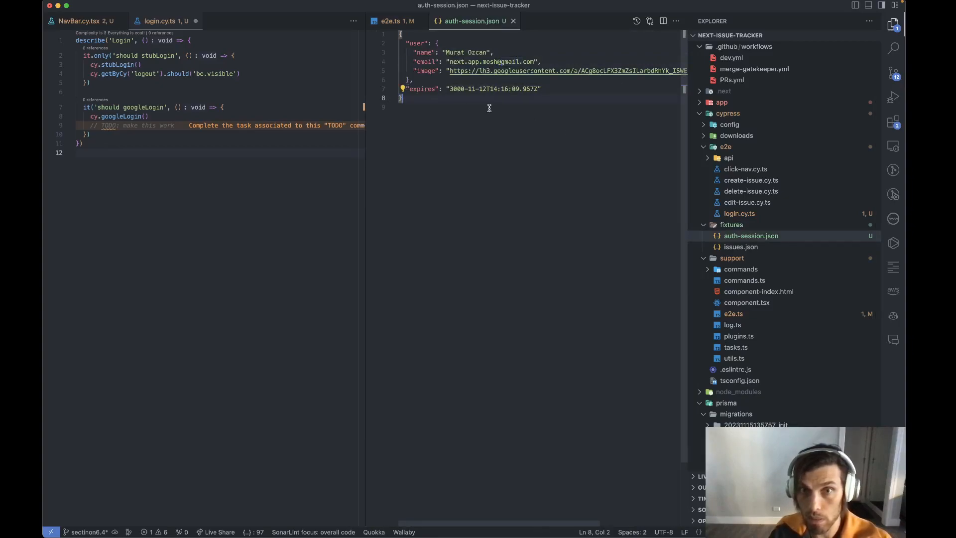
pyautogui.doubleClick(457, 89)
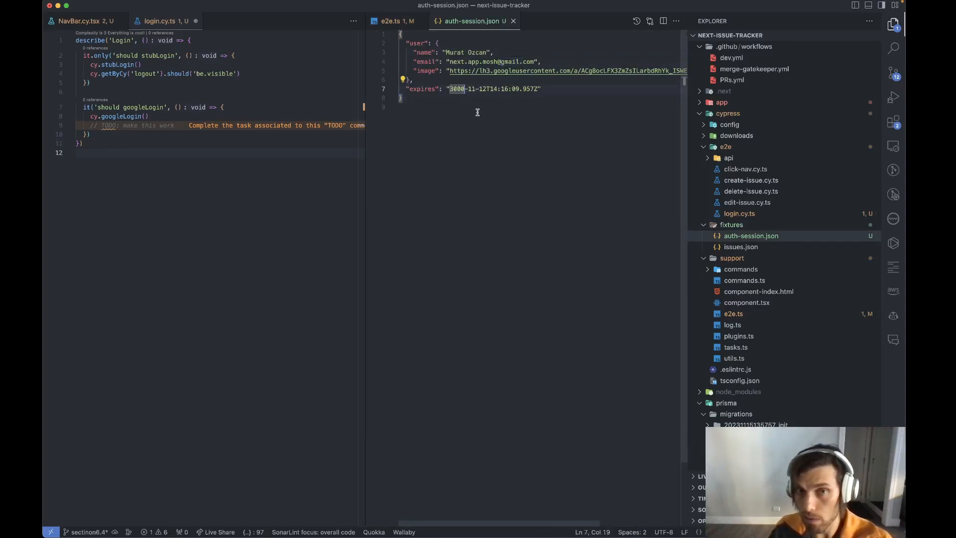
pyautogui.click(391, 21)
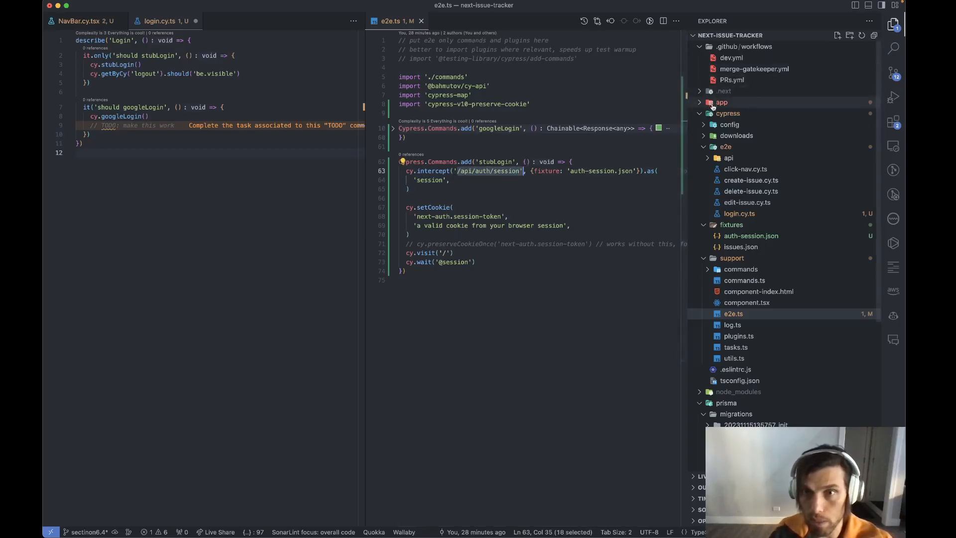
# Step: Expand app > api > auth to reveal [...nextauth]/route.ts, then select the session-token cookie name
pyautogui.click(721, 102)
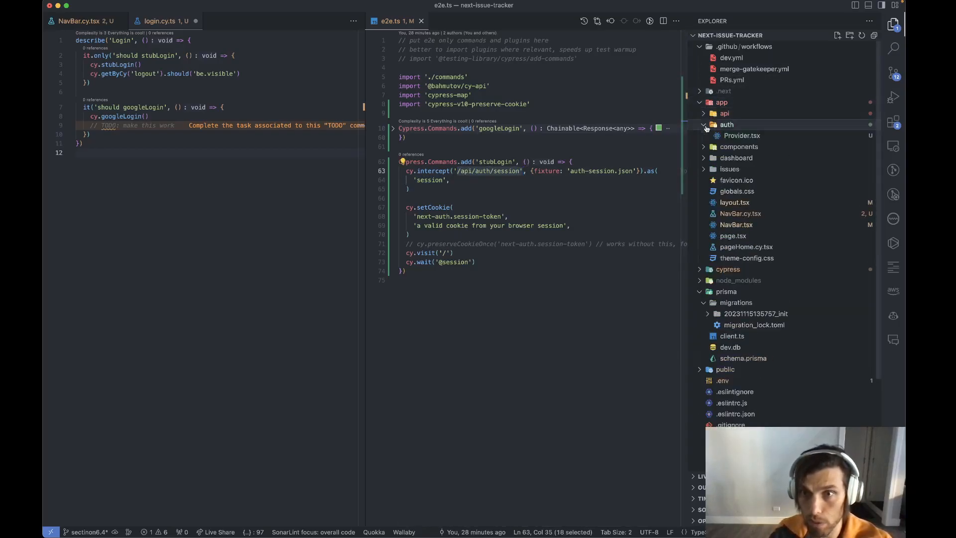
pyautogui.click(725, 113)
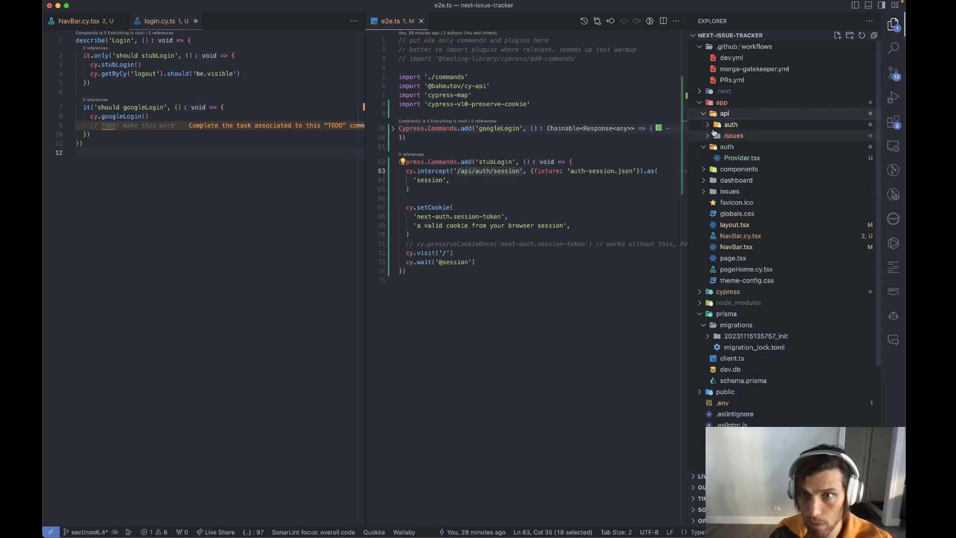
pyautogui.click(730, 124)
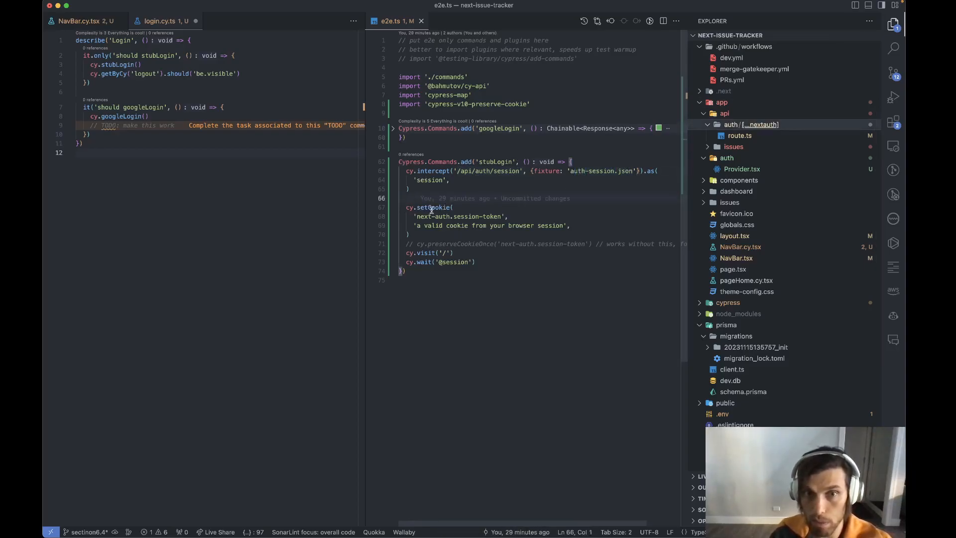
pyautogui.doubleClick(460, 216)
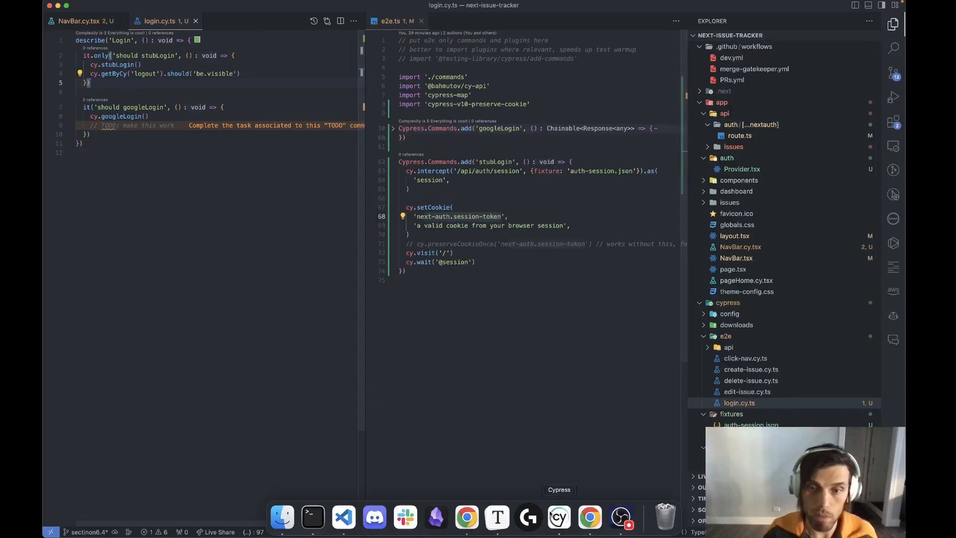
# Step: In Cypress, open the /api/auth/session request, expand its response body, and highlight the logout link
pyautogui.click(559, 517)
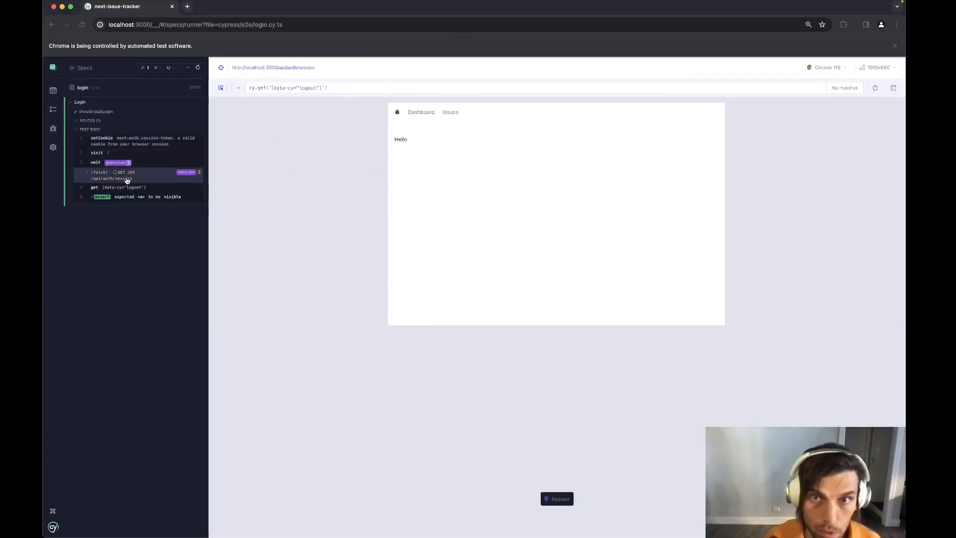
pyautogui.click(127, 178)
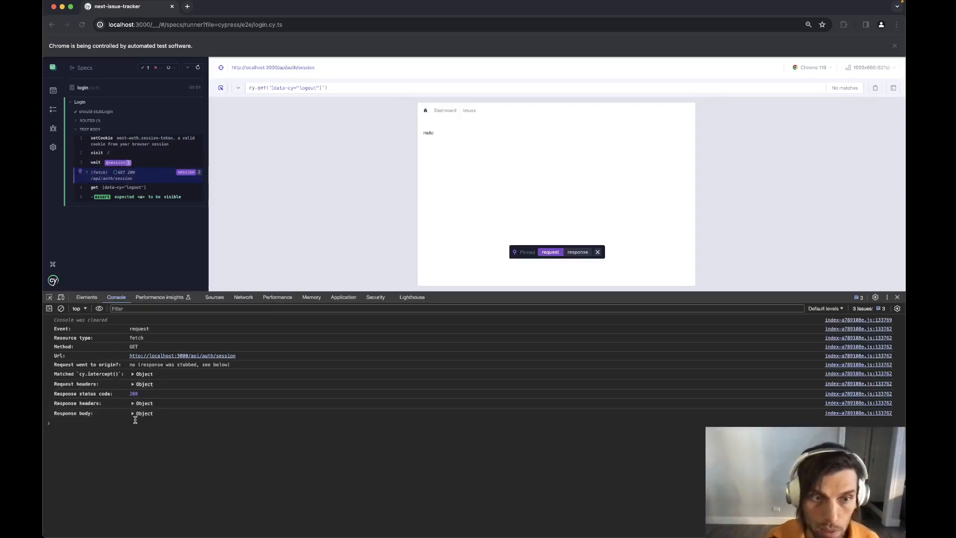
pyautogui.click(133, 414)
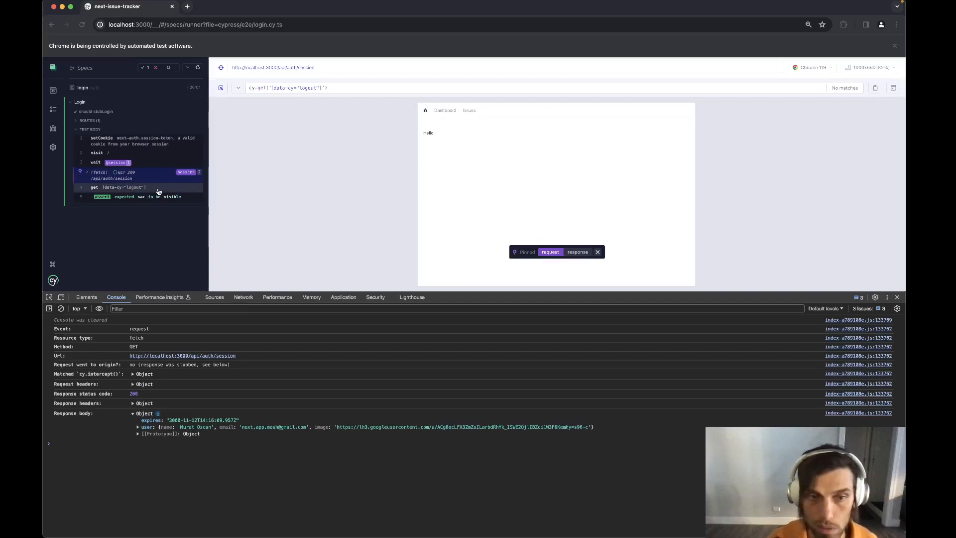
pyautogui.moveTo(150, 189)
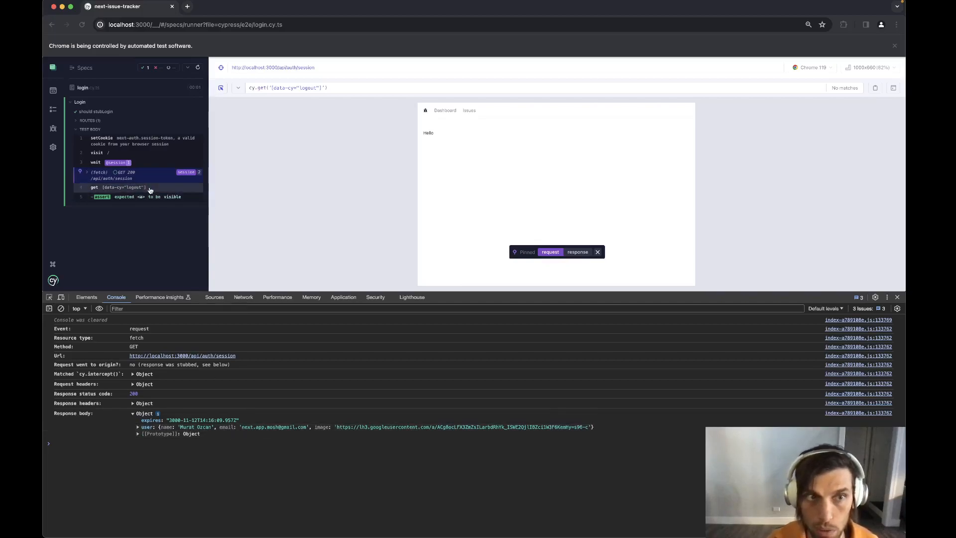
pyautogui.click(597, 252)
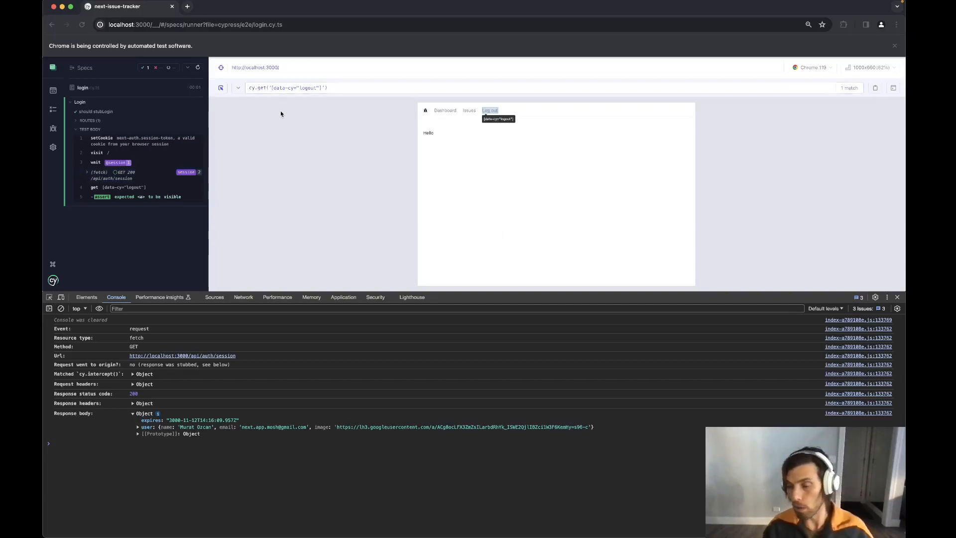
pyautogui.moveTo(229, 178)
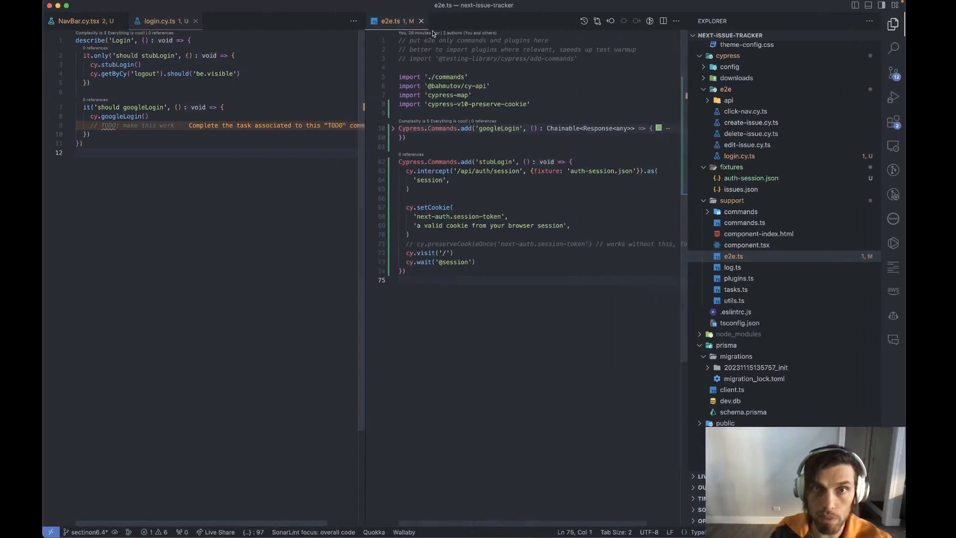
# Step: Unfold googleLogin in e2e.ts, edit the code, and select the preserveCookieOnce command name
pyautogui.click(393, 161)
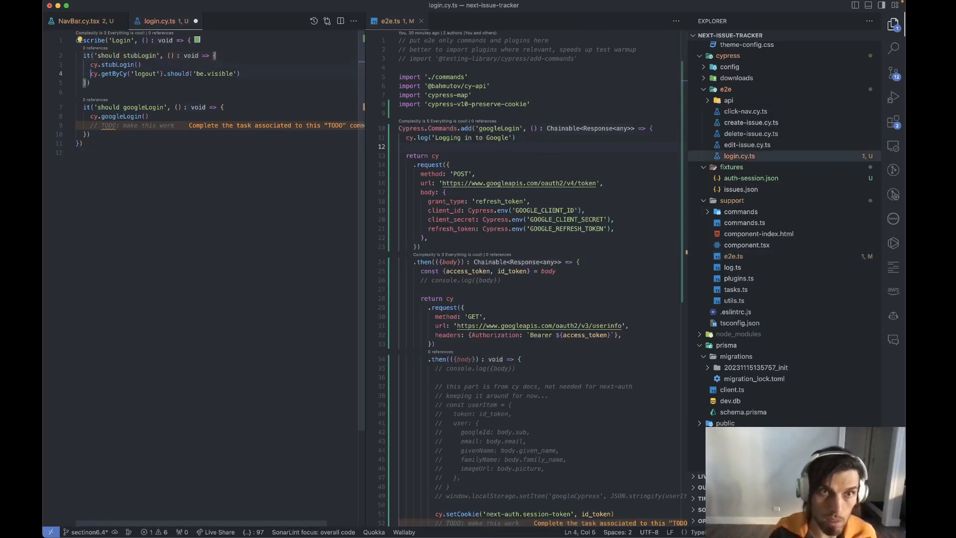
pyautogui.write('.only')
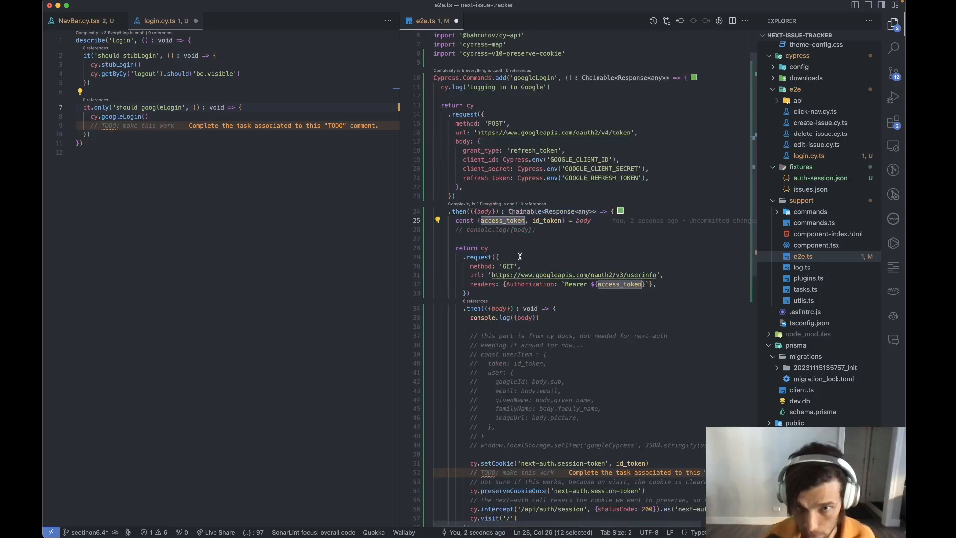
pyautogui.scroll(-3)
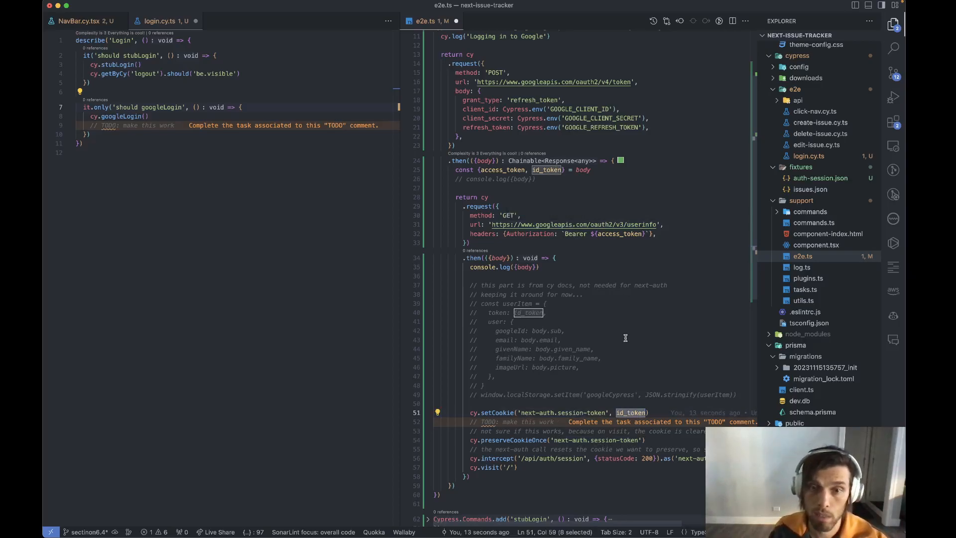
pyautogui.scroll(-3)
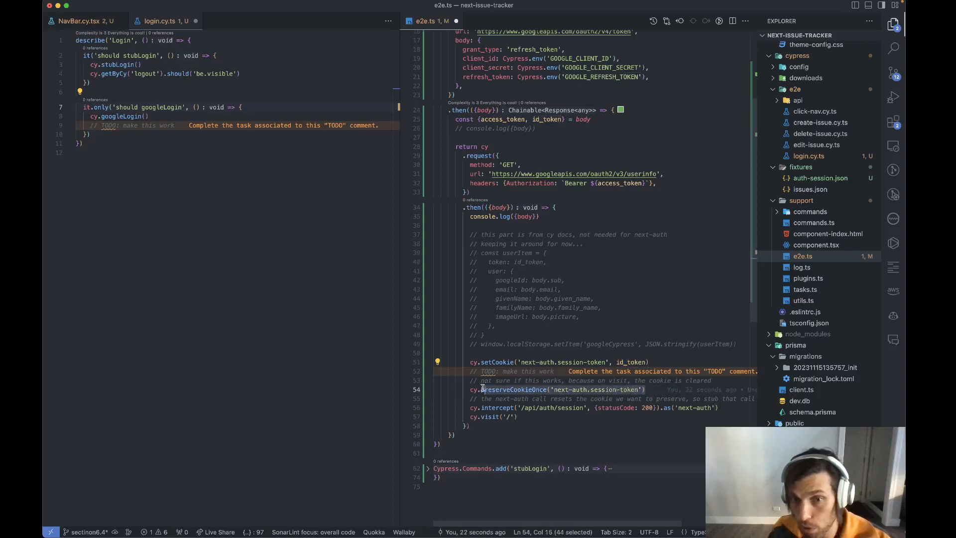
pyautogui.doubleClick(512, 389)
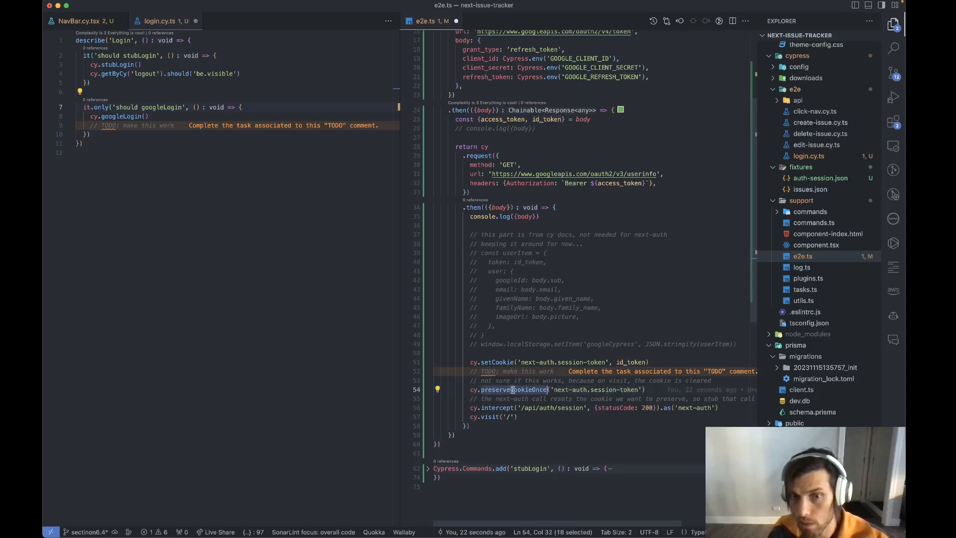
pyautogui.moveTo(513, 390)
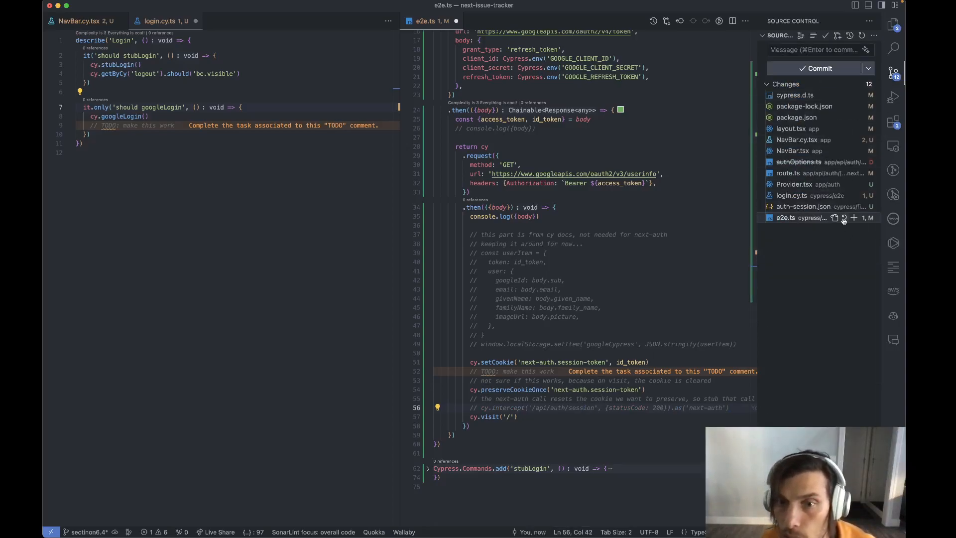
# Step: Discard e2e.ts changes from Source Control with Don't Save, then reopen e2e.ts
pyautogui.click(844, 218)
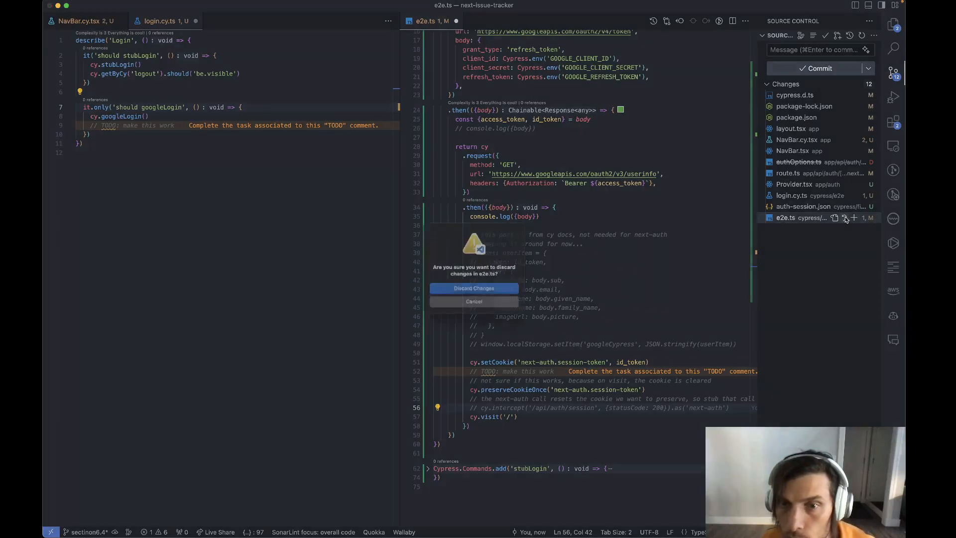
pyautogui.click(474, 288)
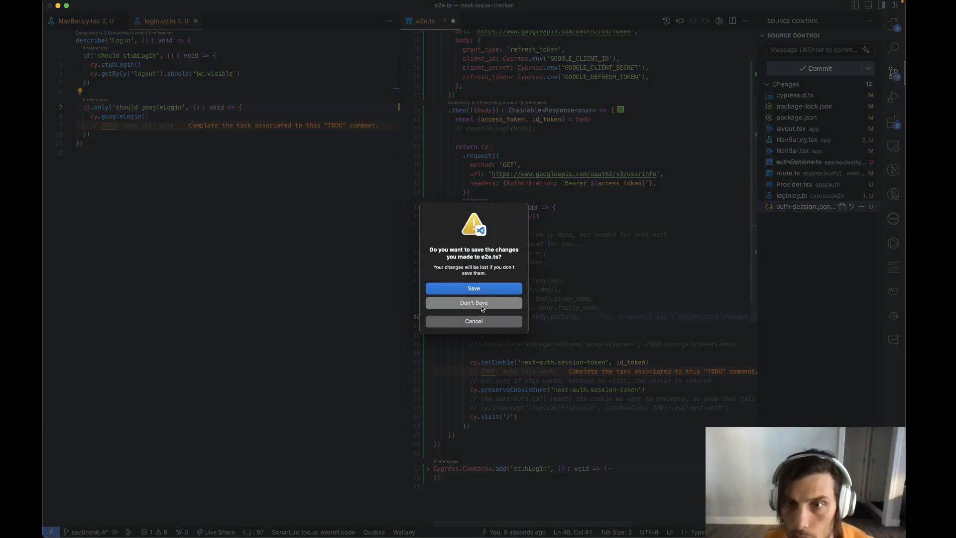
pyautogui.click(474, 303)
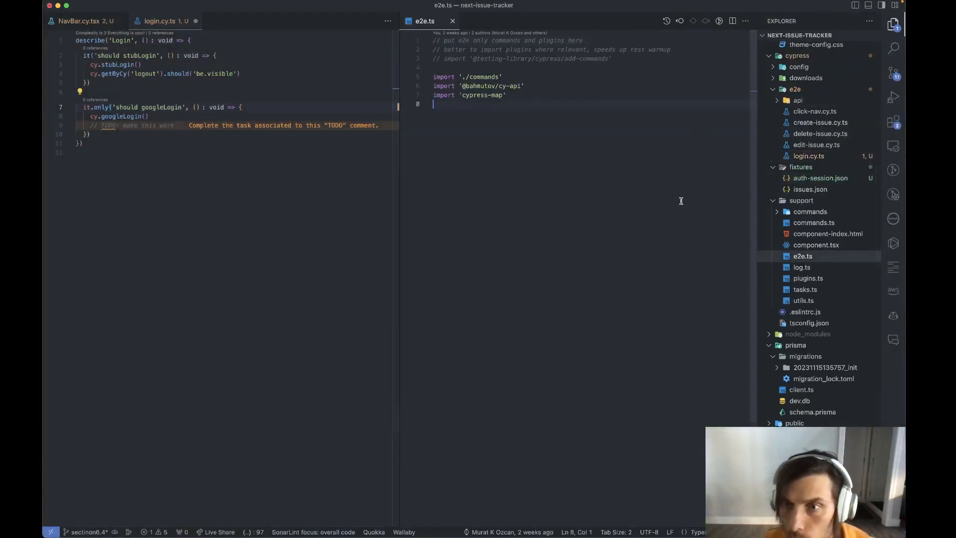
pyautogui.click(452, 20)
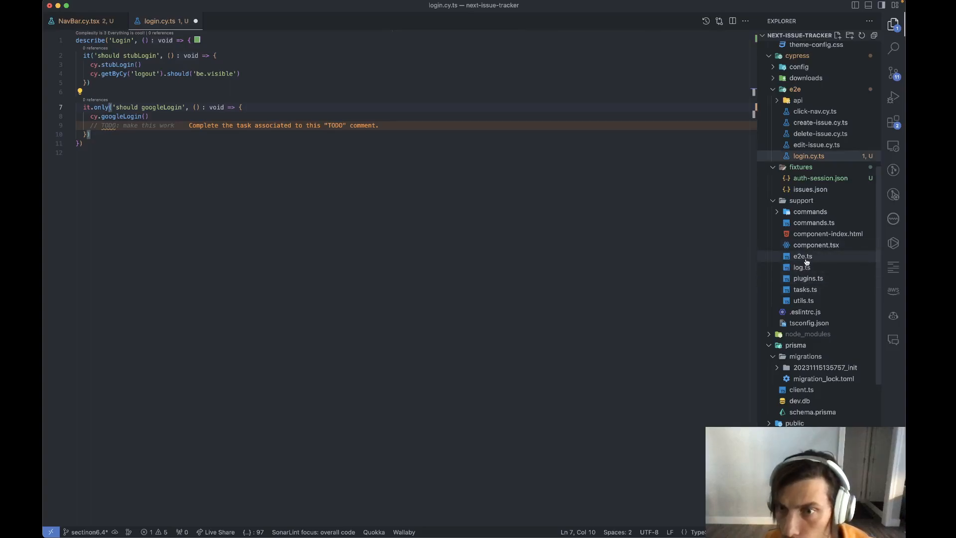
pyautogui.click(803, 256)
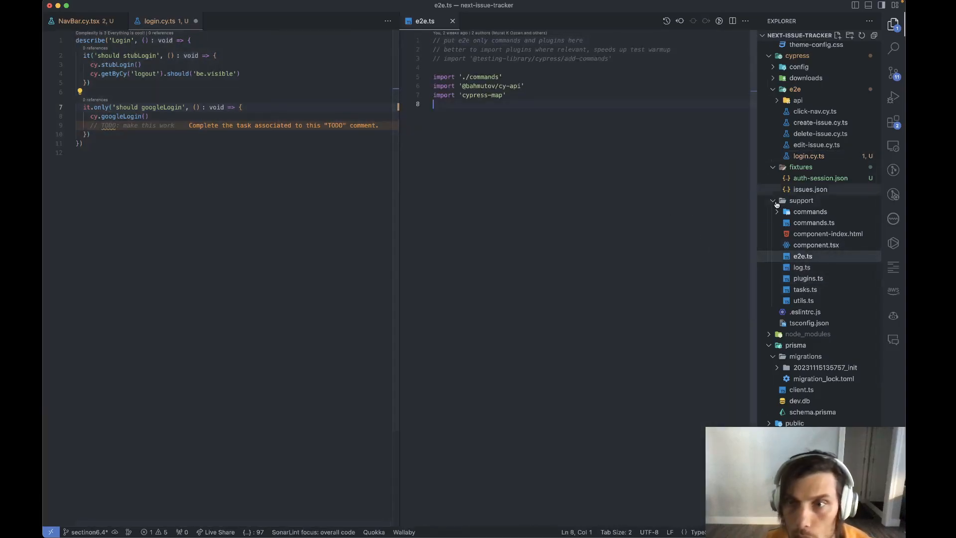
pyautogui.click(814, 223)
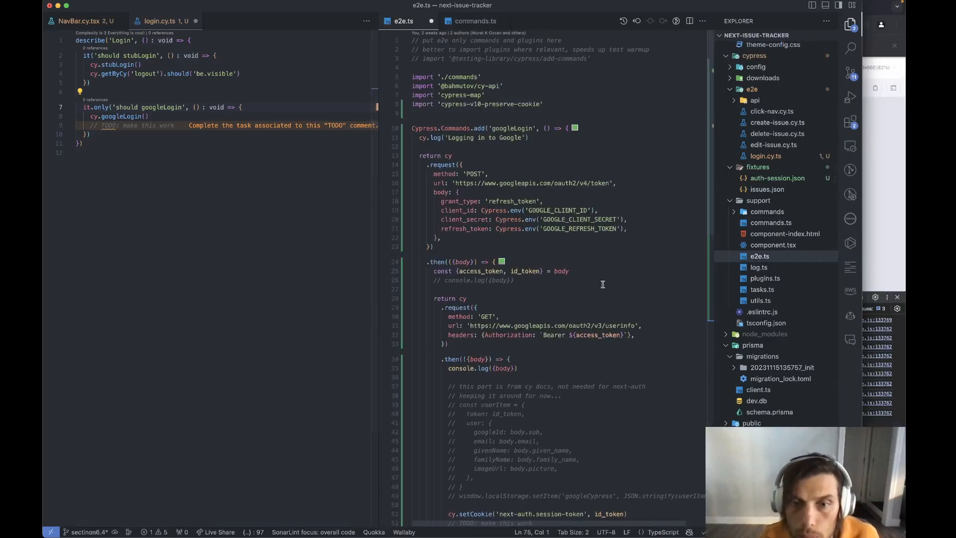
pyautogui.scroll(-3)
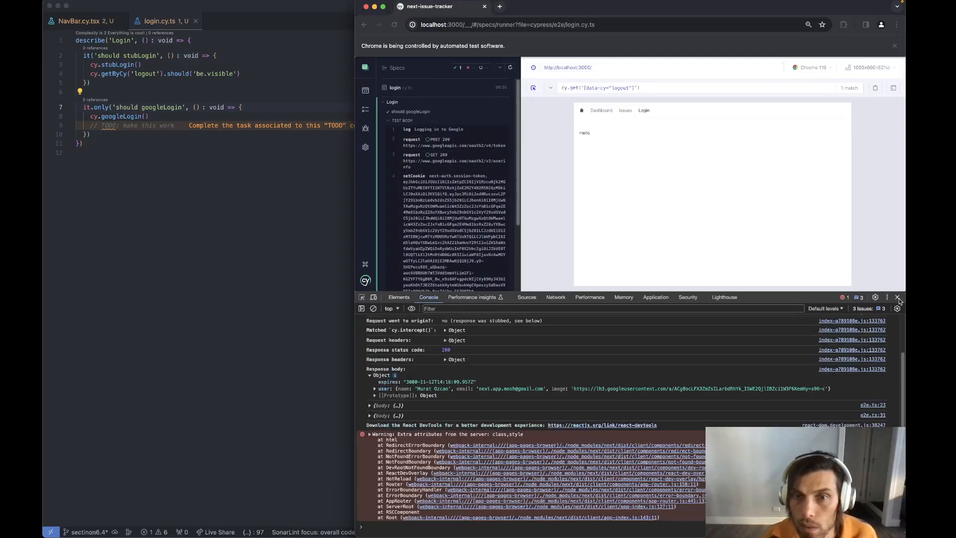
# Step: Close DevTools, inspect the GET 200 /api/auth/session log entry, then return to e2e.ts
pyautogui.click(656, 297)
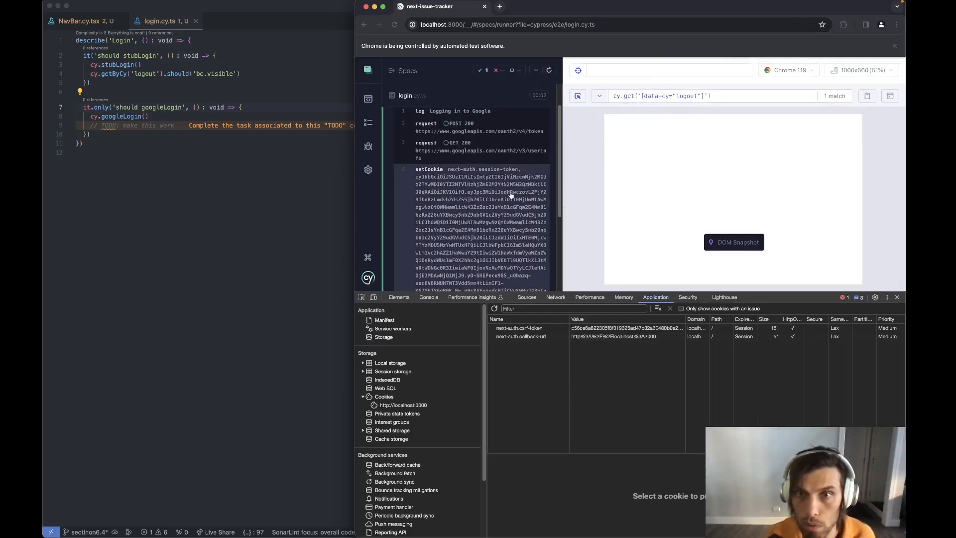
pyautogui.scroll(-3)
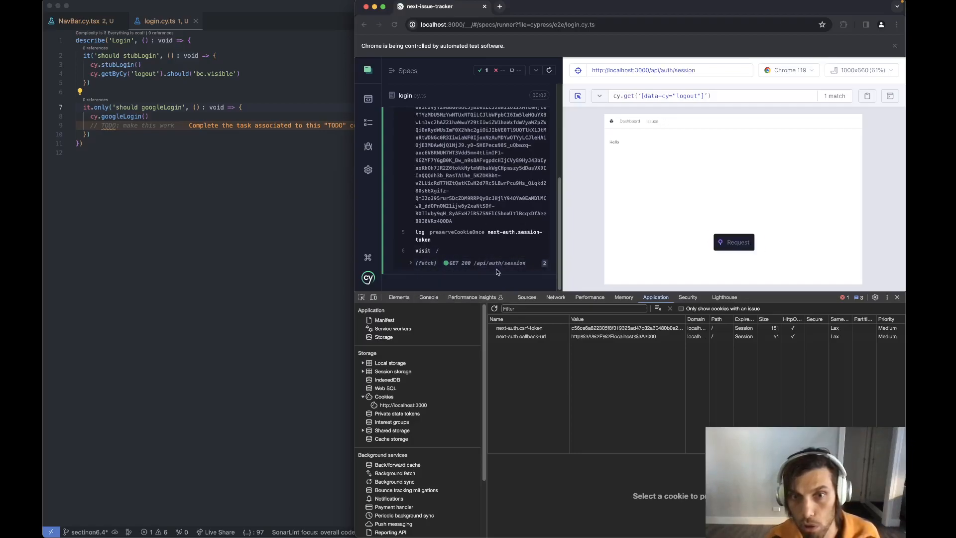
pyautogui.click(477, 263)
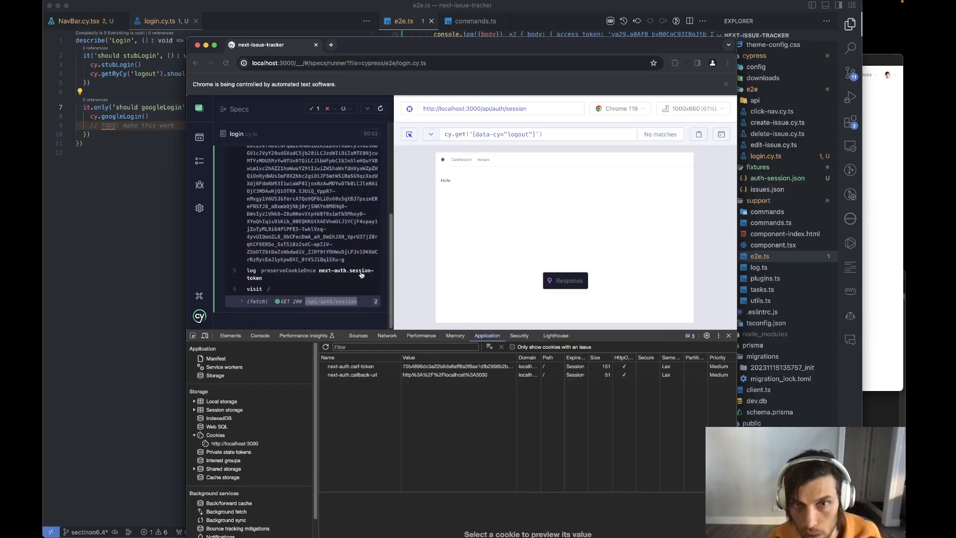
pyautogui.click(381, 109)
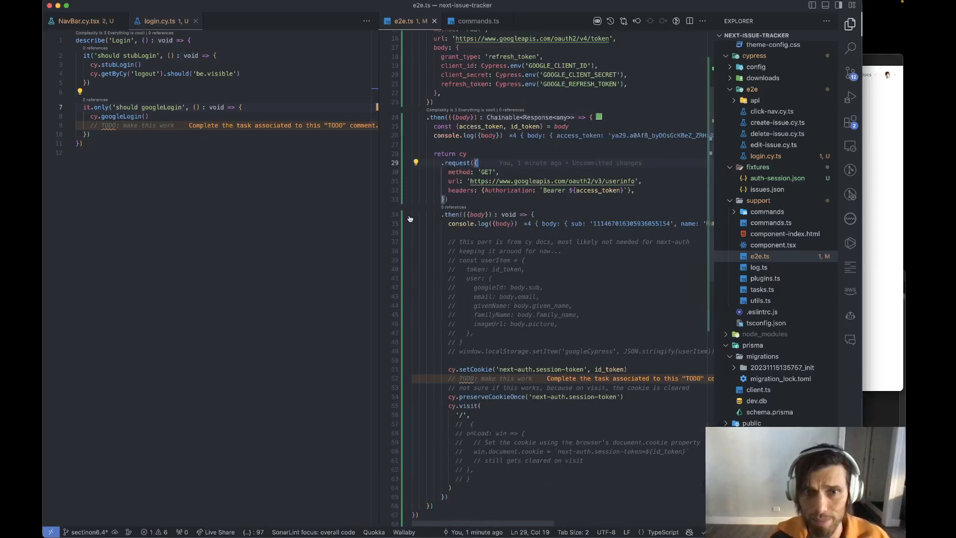
pyautogui.moveTo(379, 216)
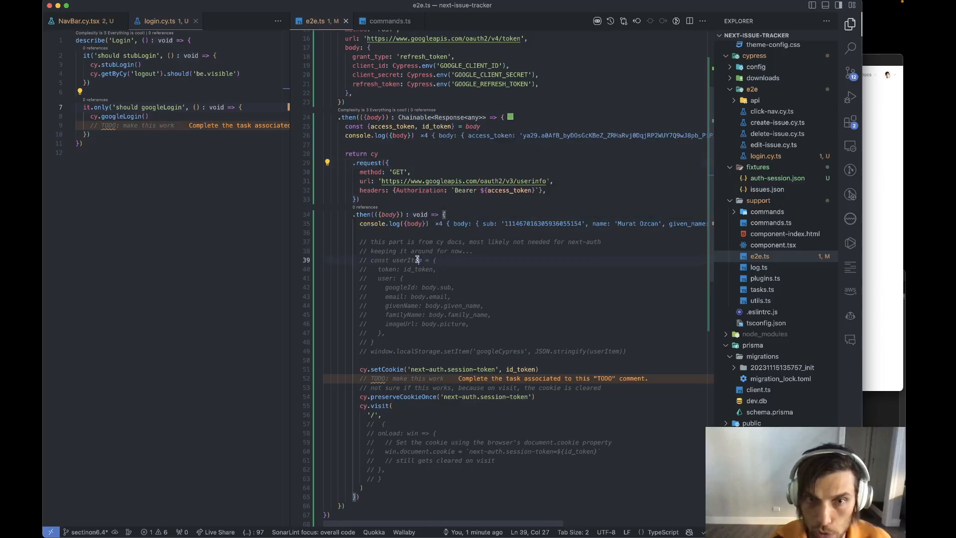
# Step: Uncomment, reformat, and delete the onLoad block so only cy.visit('/') remains
pyautogui.doubleClick(407, 260)
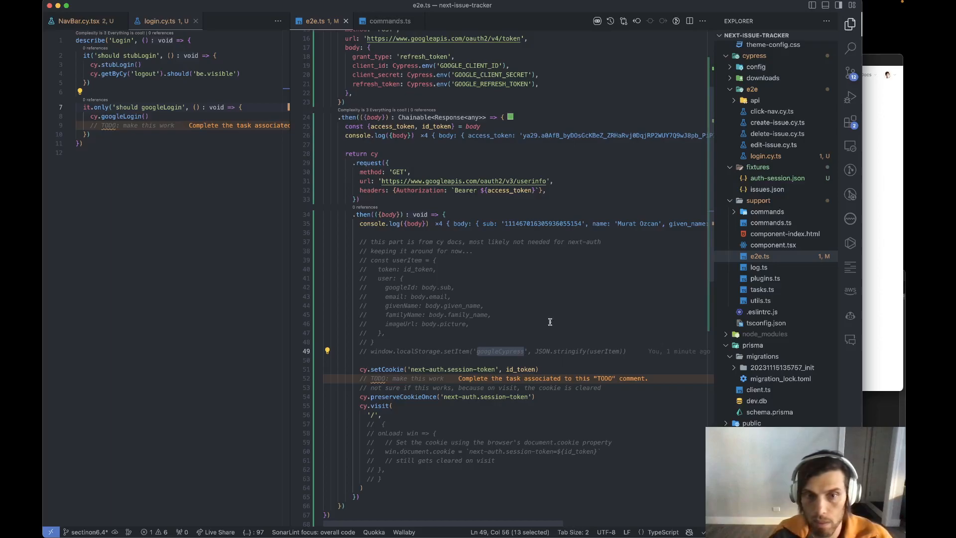
pyautogui.moveTo(533, 322)
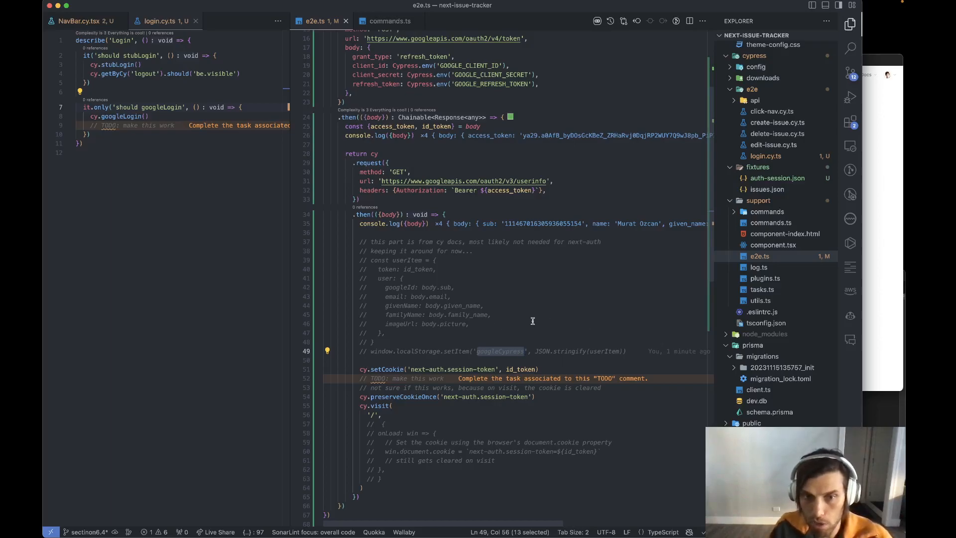
pyautogui.moveTo(501, 369)
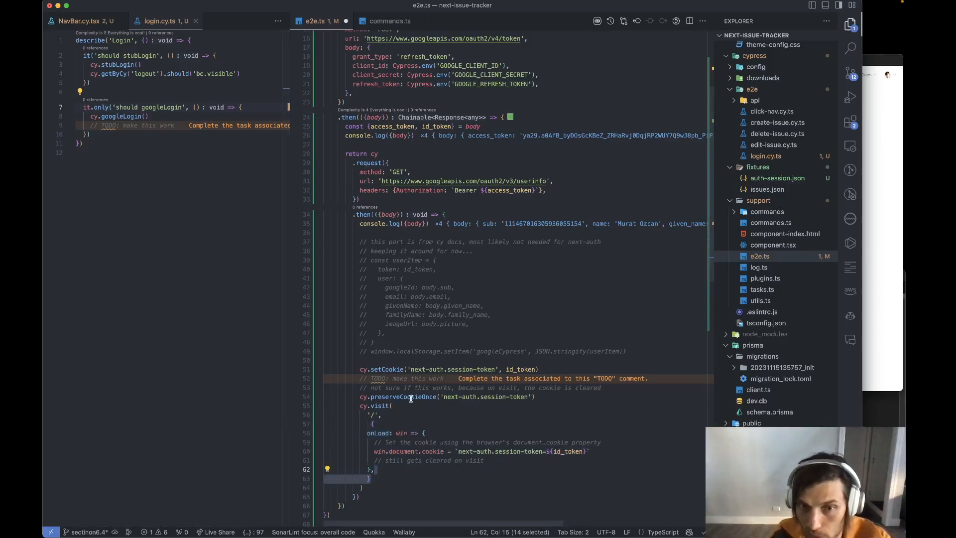
pyautogui.doubleClick(403, 396)
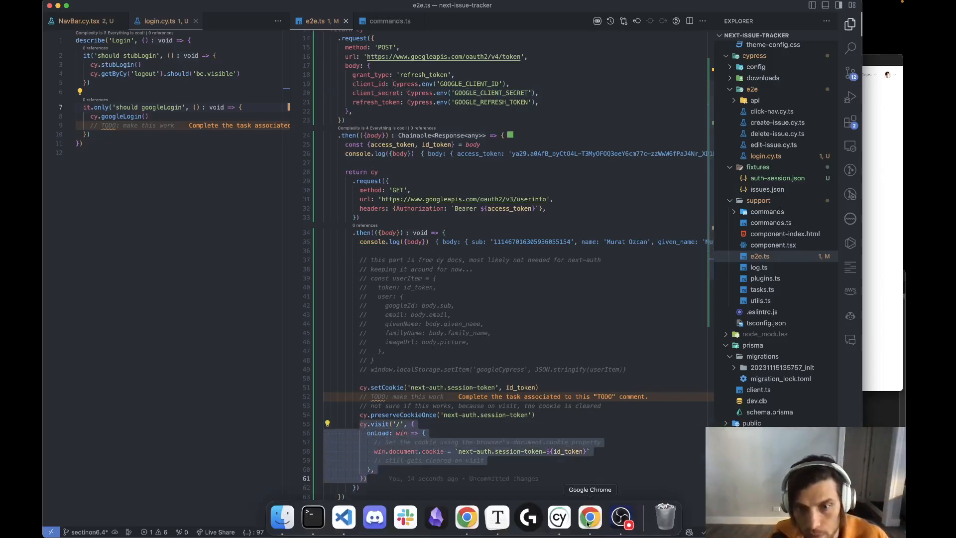
pyautogui.click(590, 518)
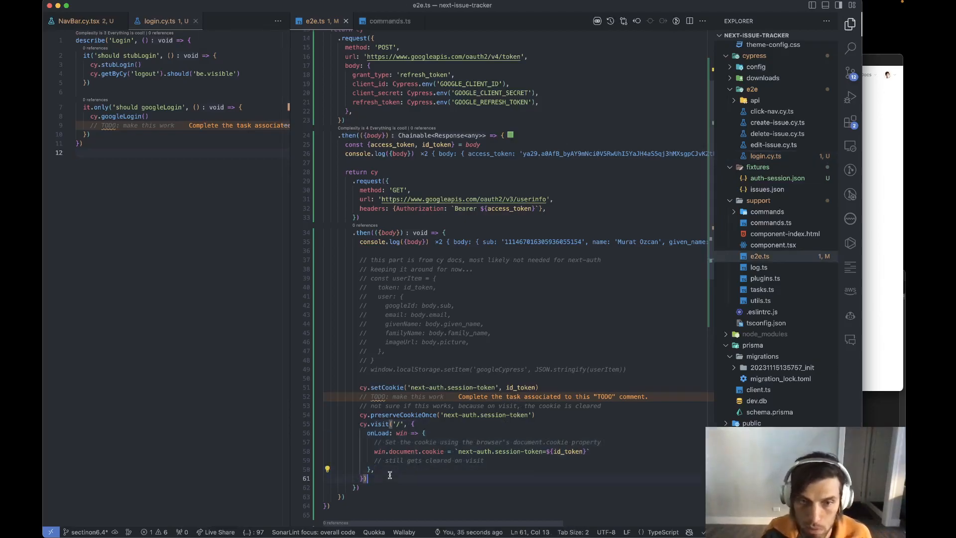
pyautogui.moveTo(359, 424); pyautogui.dragTo(375, 470)
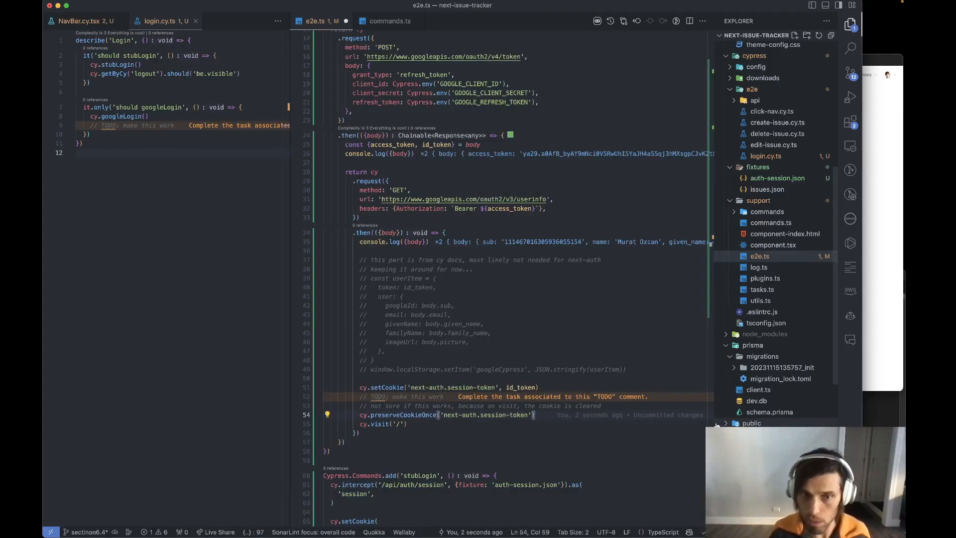
# Step: Add cy.intercept('/api/auth/session', {status: 200}) aliased 'next-auth-stub' before the home page visit
pyautogui.write('/api/auth/session')
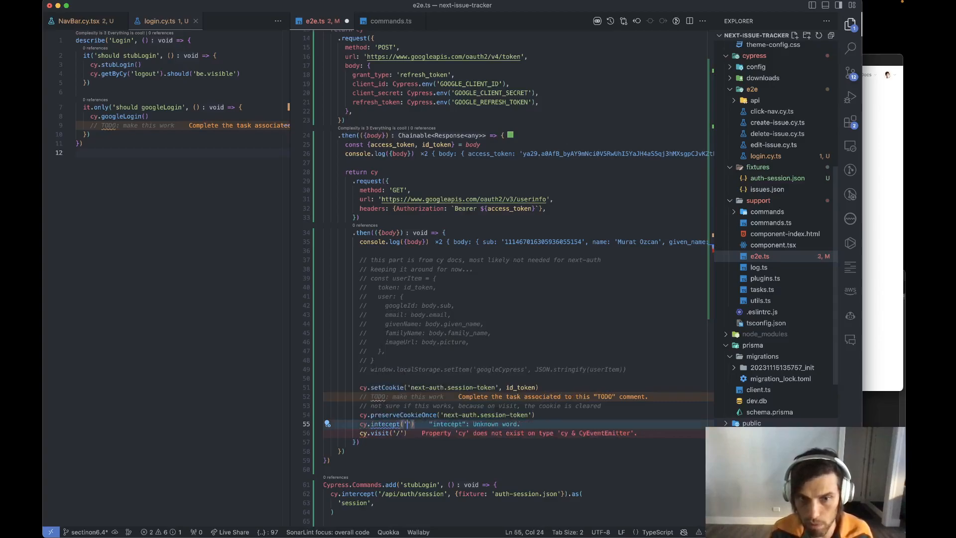
pyautogui.write('/api/auth/session')
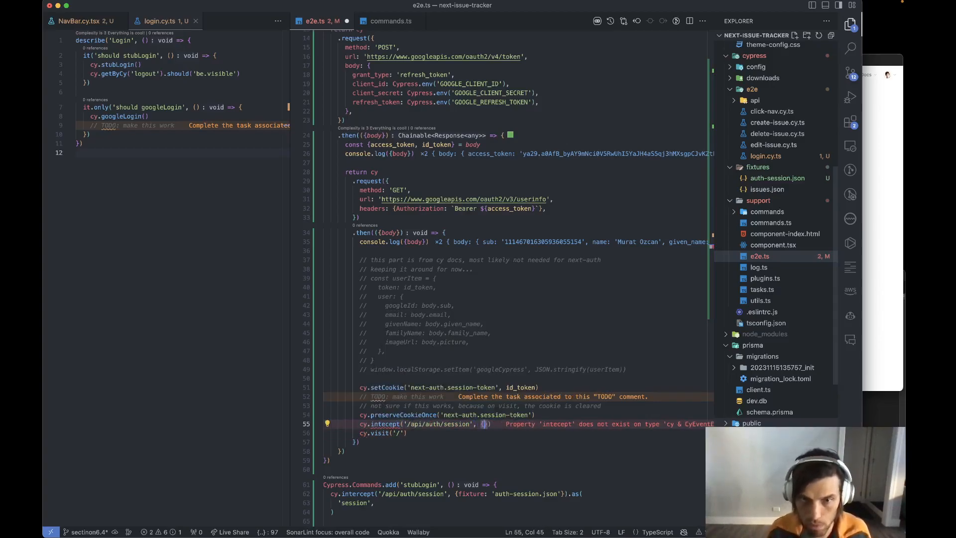
pyautogui.write('{status: 200, body: {token: id_token}}')
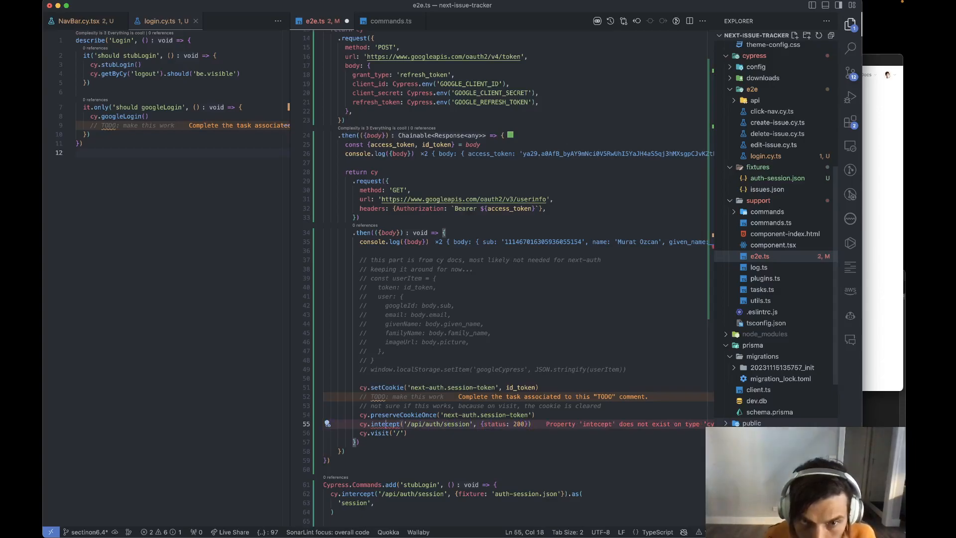
pyautogui.write('.$$')
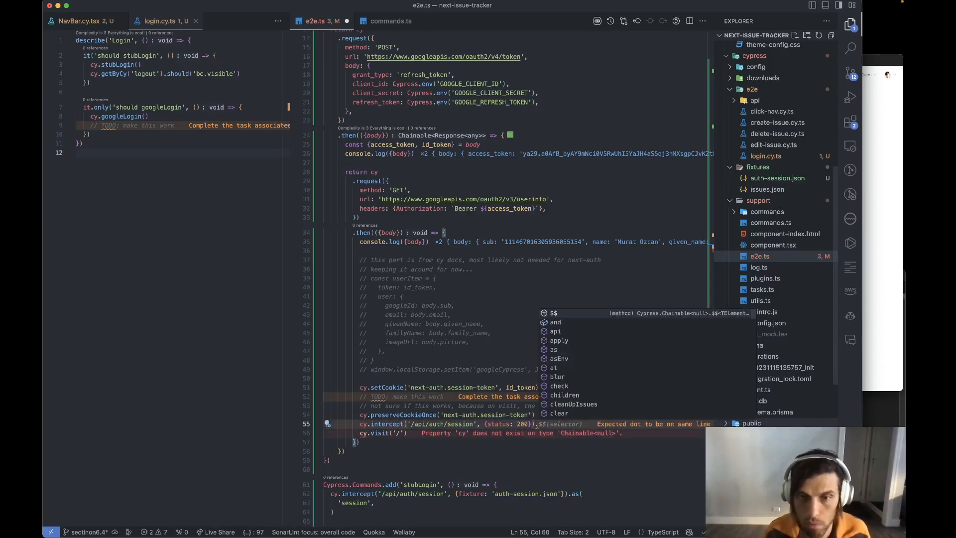
pyautogui.write(".as('next-auth-")
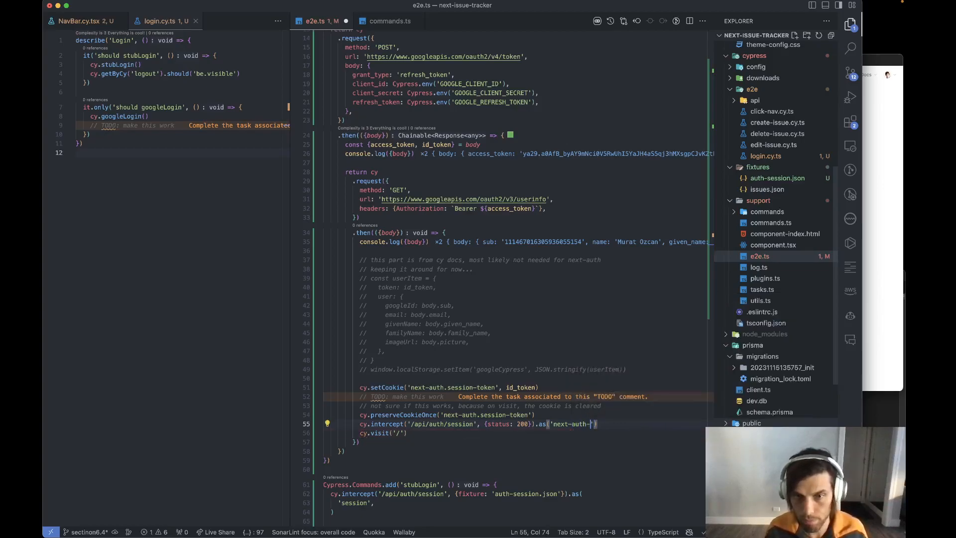
pyautogui.write('stub')
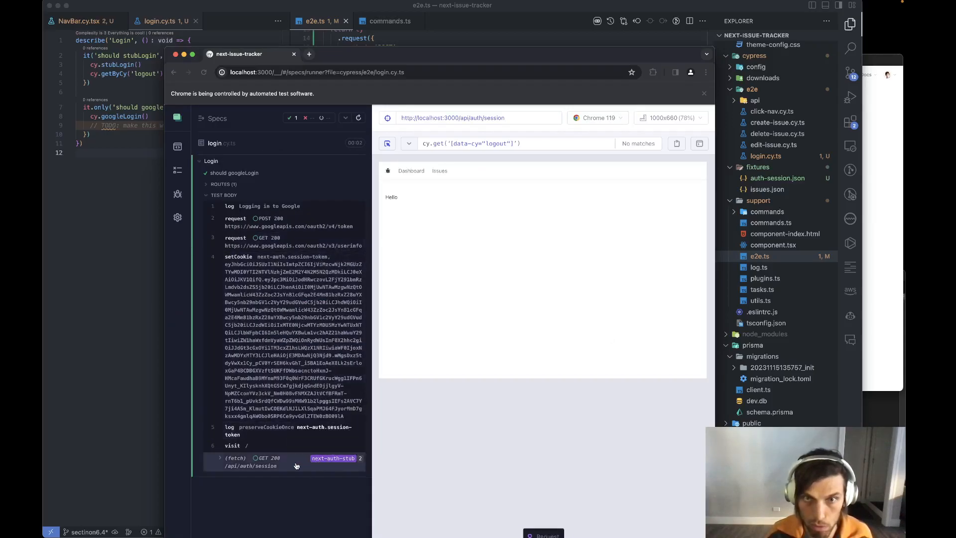
pyautogui.moveTo(333, 458)
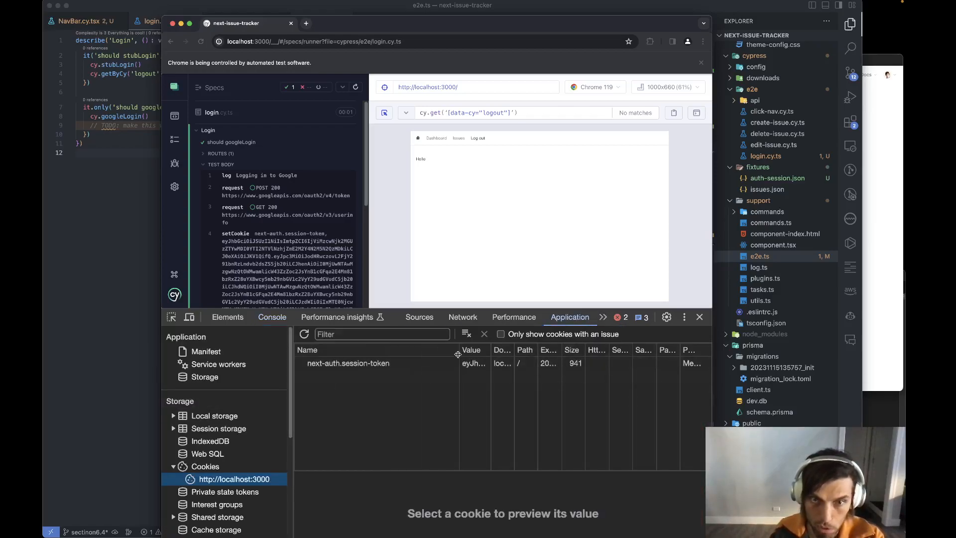
# Step: Rerun the googleLogin test in the Cypress runner
pyautogui.click(355, 86)
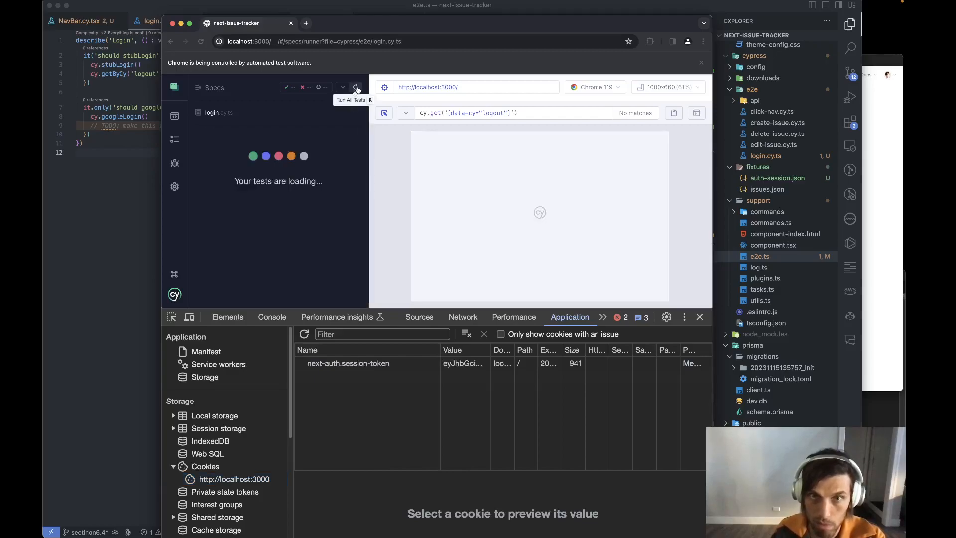
pyautogui.click(356, 87)
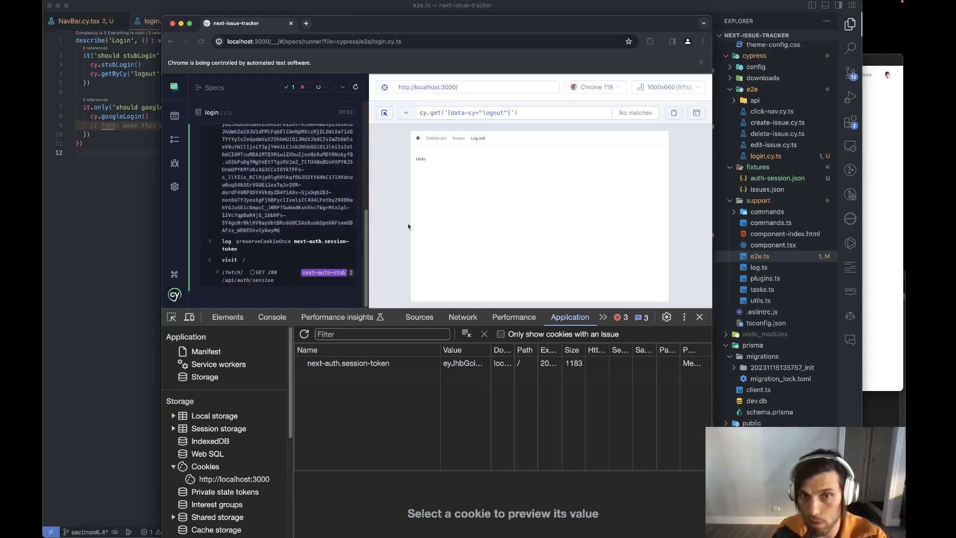
pyautogui.moveTo(519, 181)
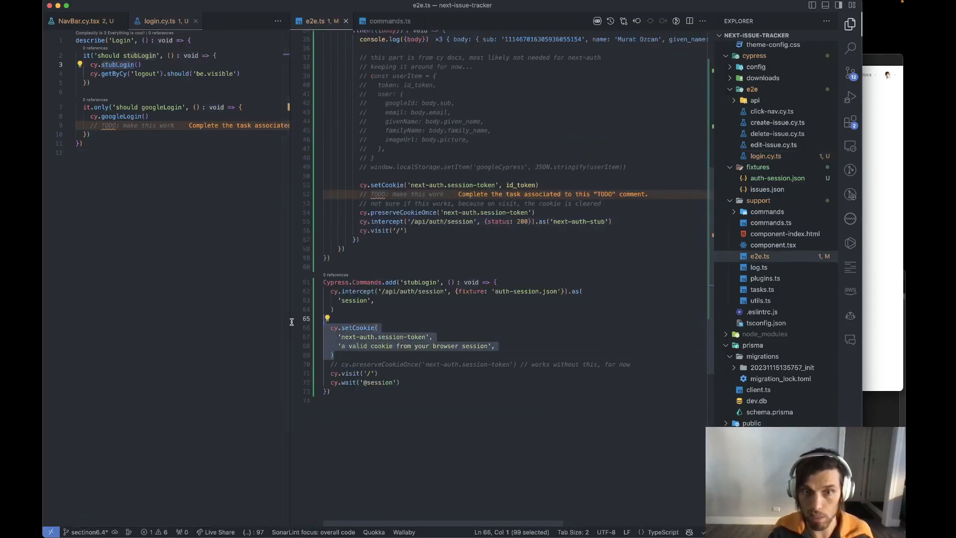
# Step: Select the cy.intercept line in e2e.ts, then return to the Cypress runner in Chrome
pyautogui.click(494, 346)
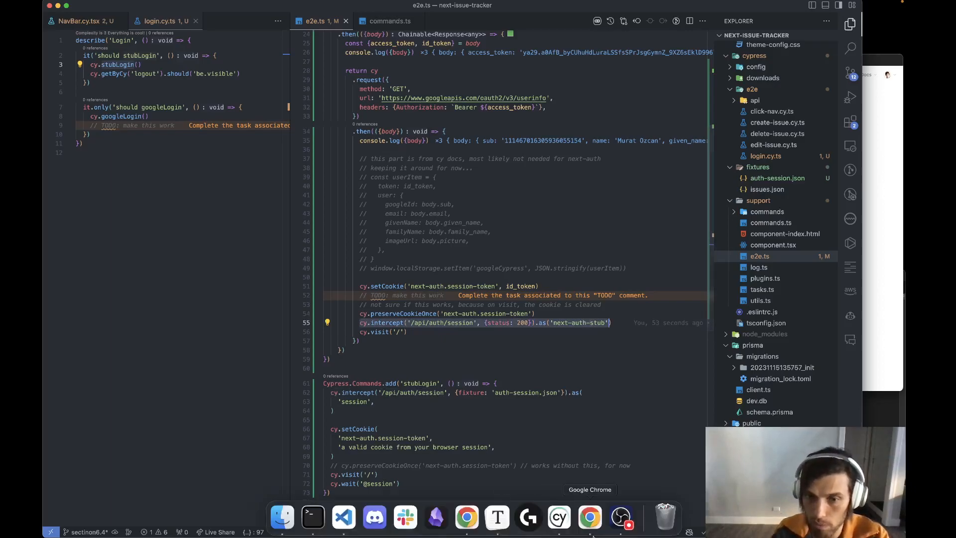
pyautogui.click(590, 517)
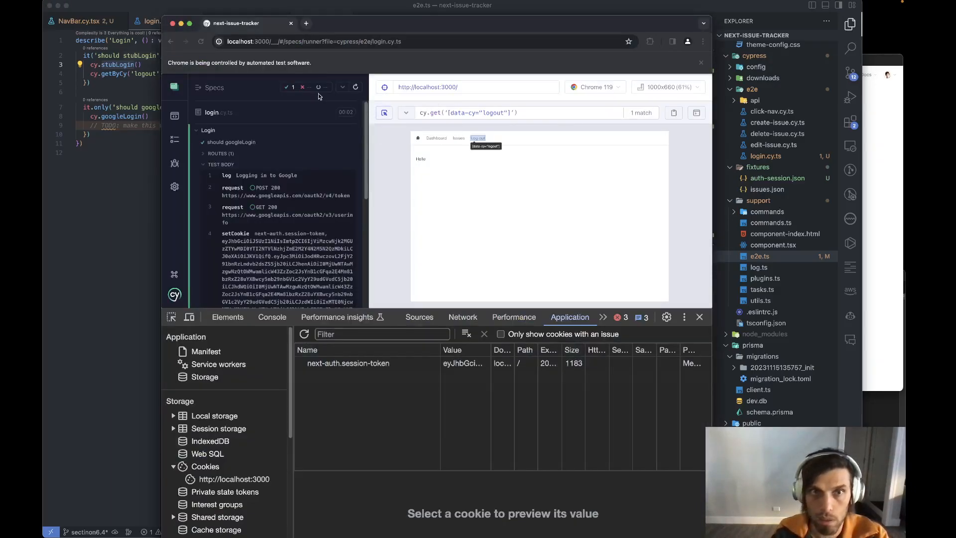